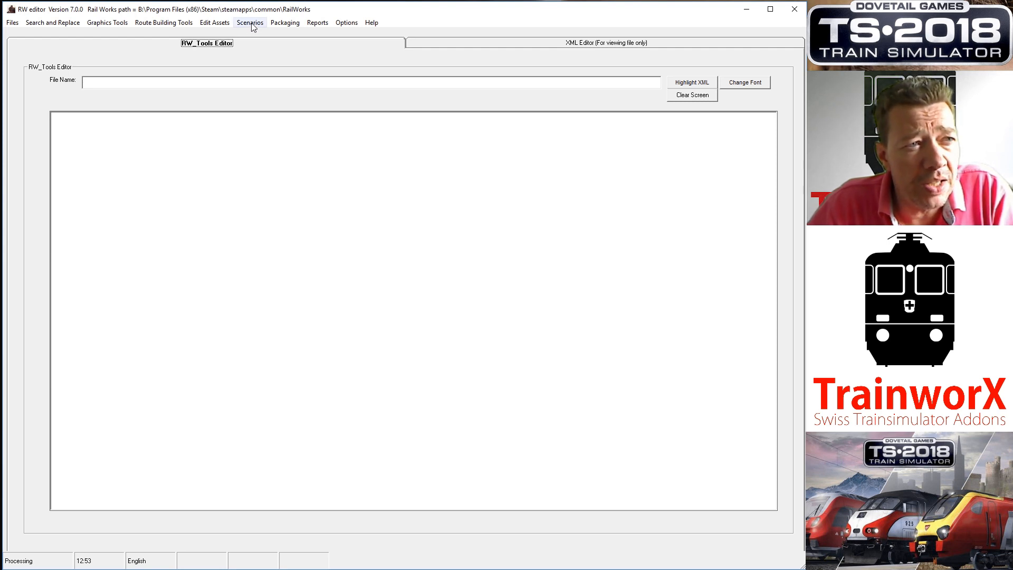
Step: Open Edit Scenarios and choose Gotthard Panoramic's 'B3: Autoverladezug nach Erstfeld' scenario
left_click(250, 22)
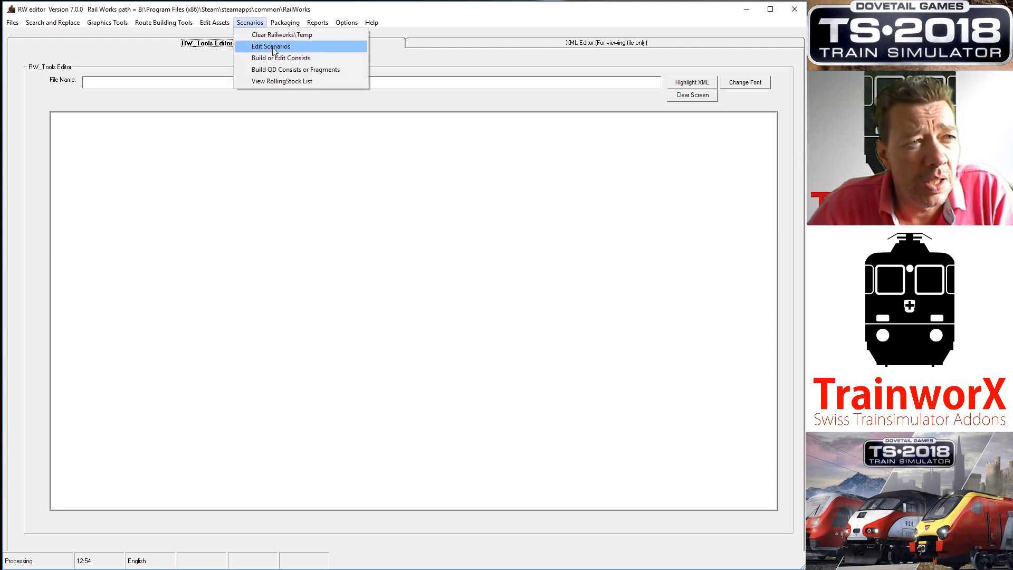
left_click(271, 46)
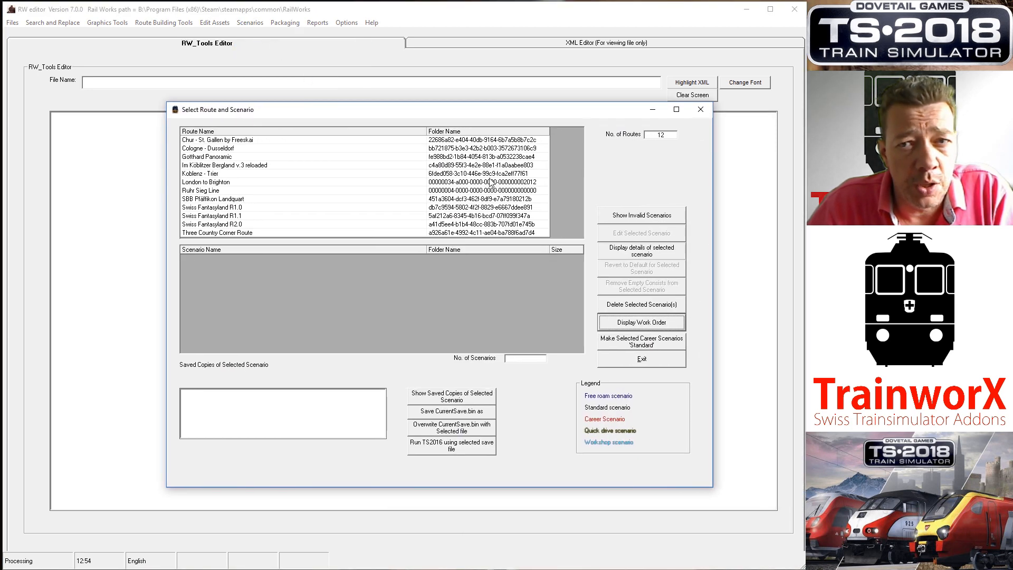
mouse_move(308, 171)
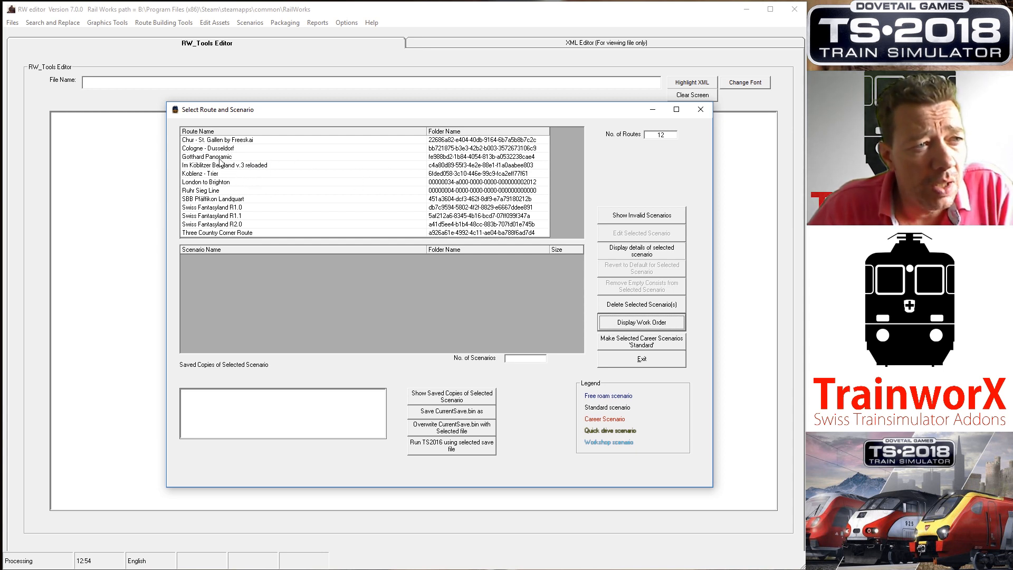
left_click(206, 156)
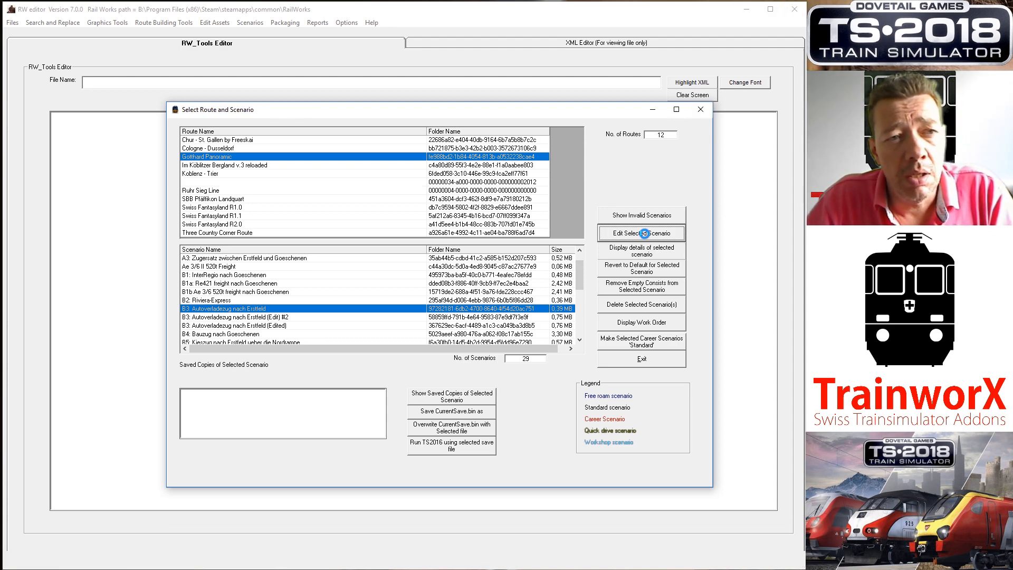
Step: Load 'B3: Autoverladezug nach Erstfeld' into the Scenario Editor
left_click(640, 234)
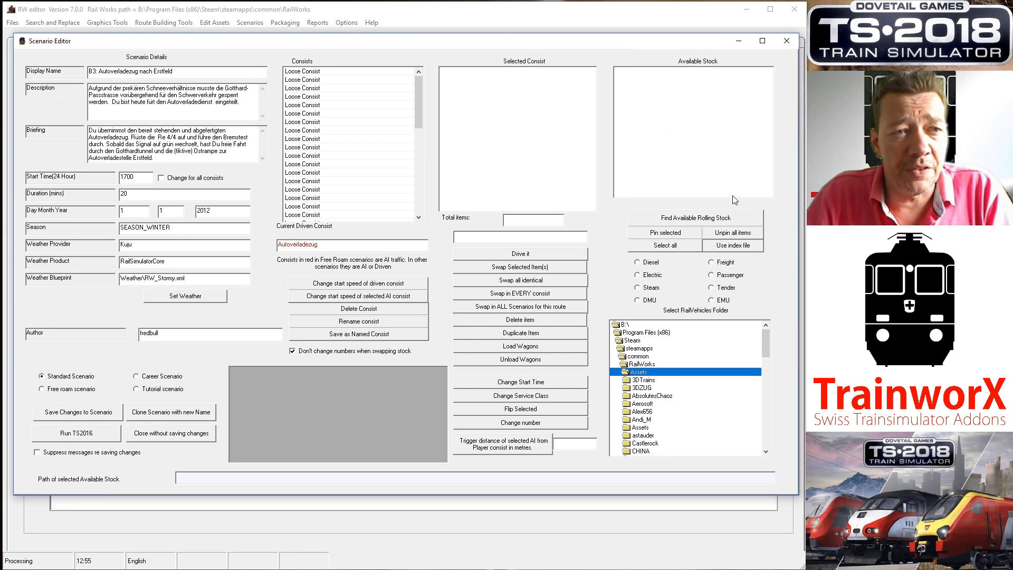
mouse_move(769, 201)
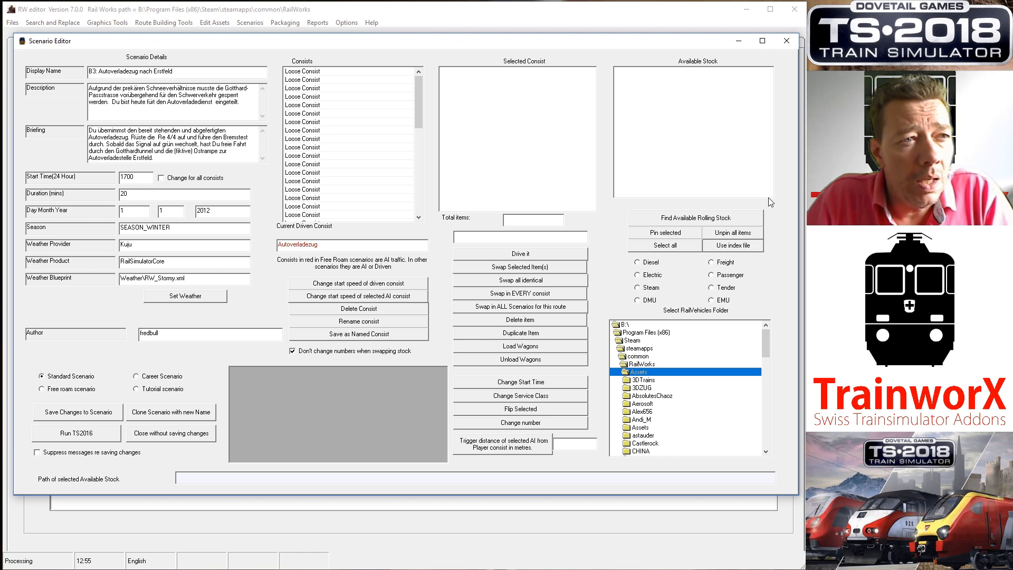
mouse_move(280, 292)
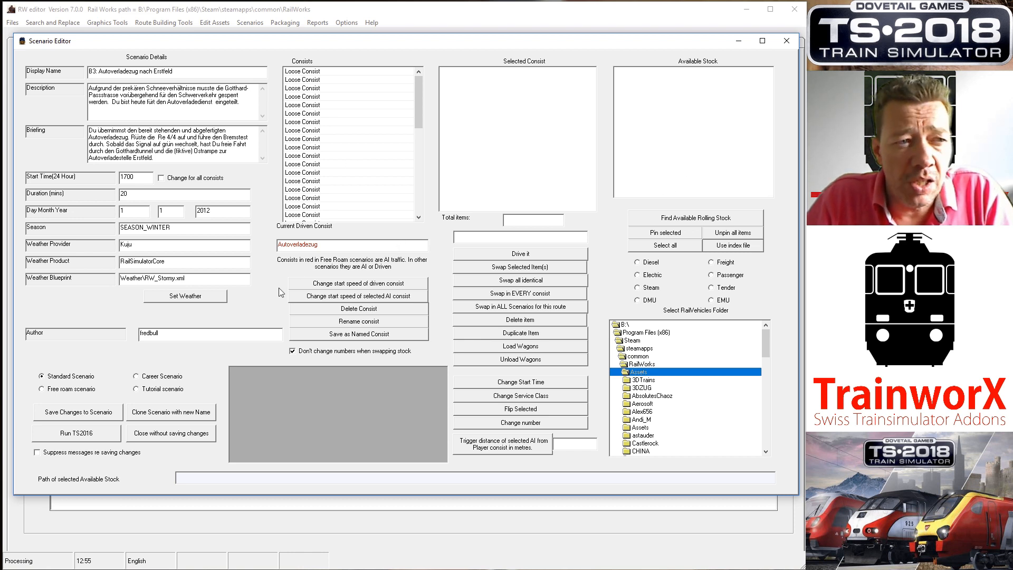
mouse_move(691, 304)
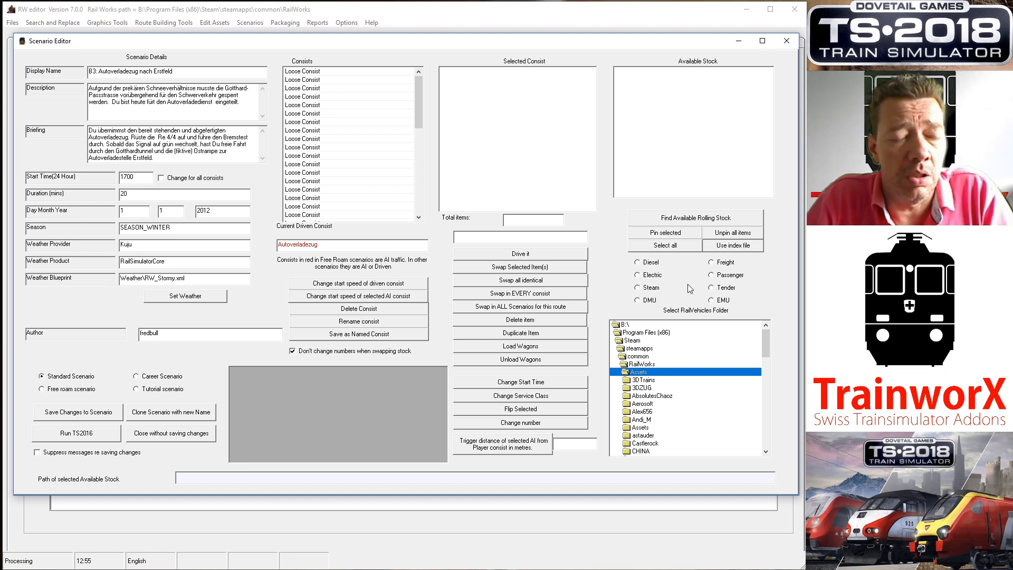
mouse_move(677, 283)
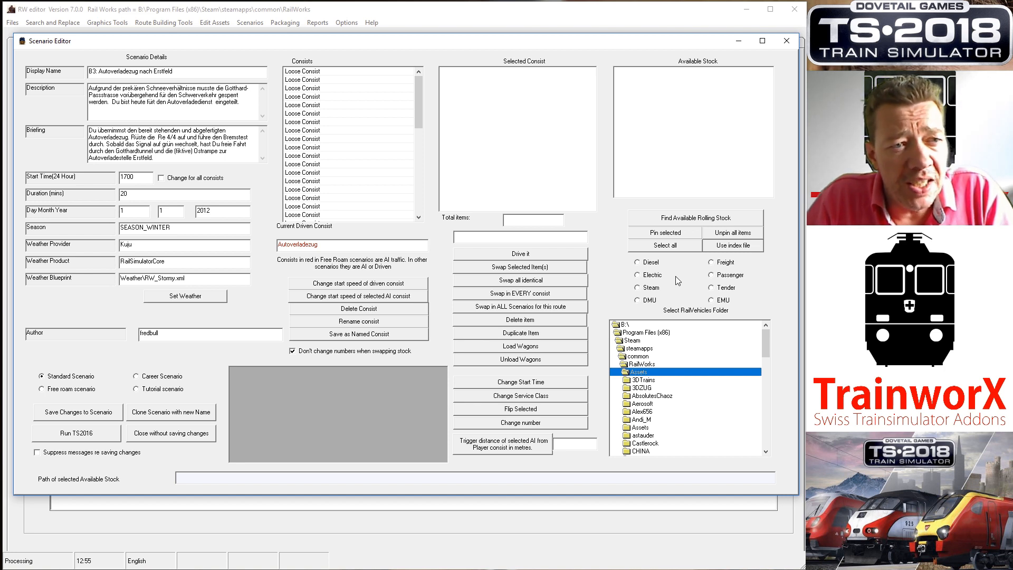
mouse_move(438, 242)
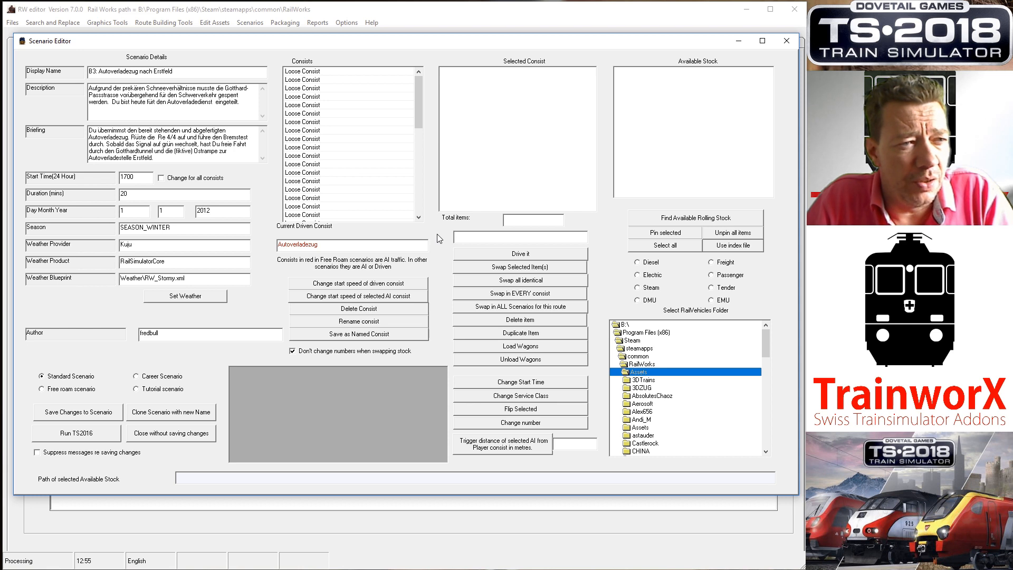
mouse_move(446, 258)
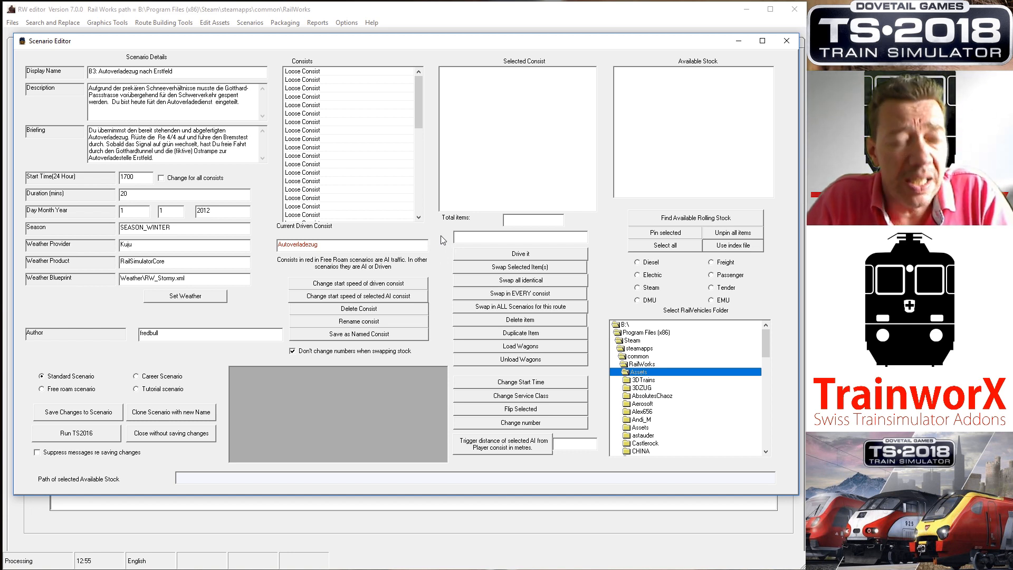
mouse_move(442, 270)
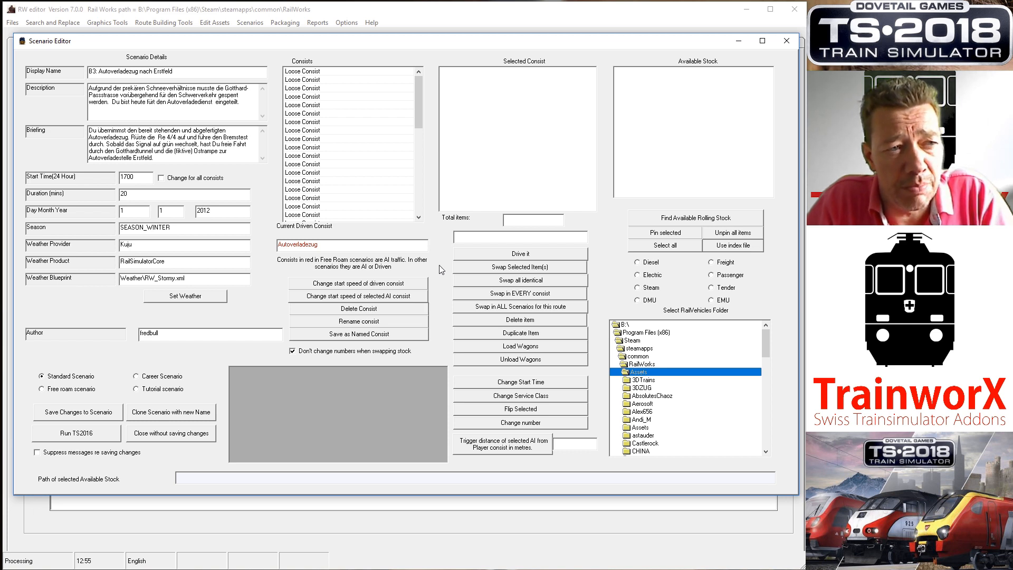
mouse_move(449, 265)
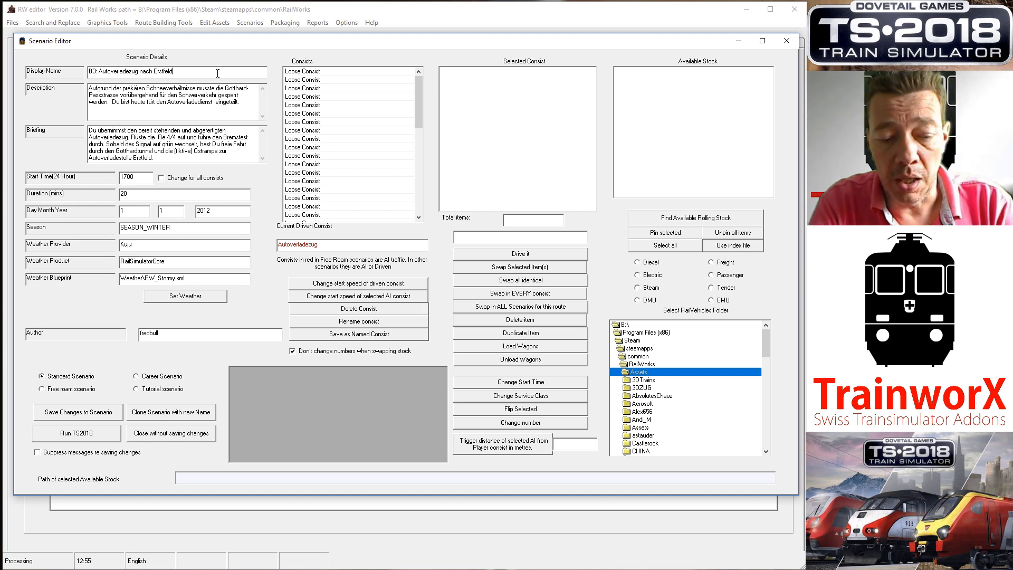
Step: Change the Display Name to 'XB3: Autoverladezug nach Erstfeld #5'
type("#5")
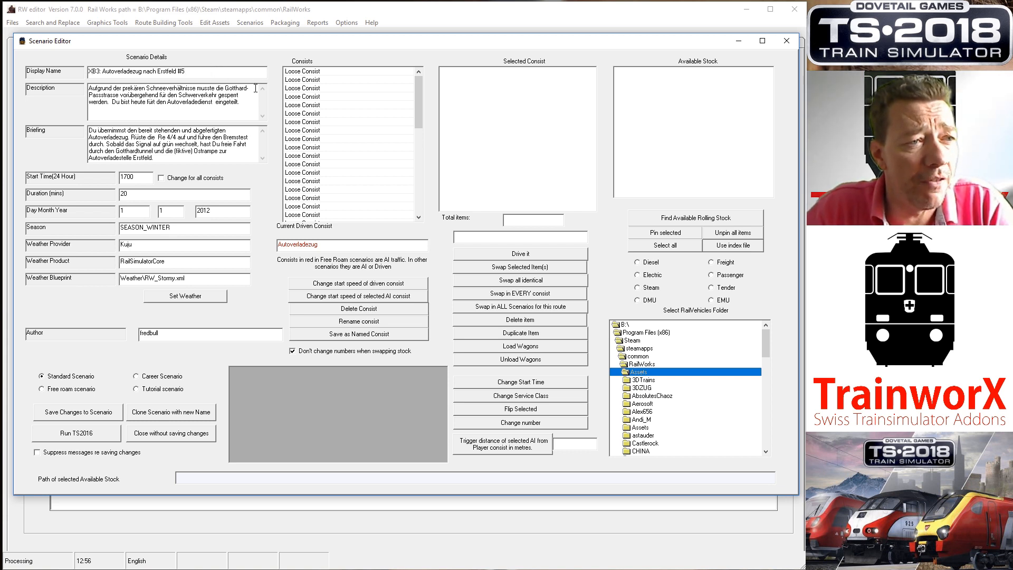
mouse_move(300, 318)
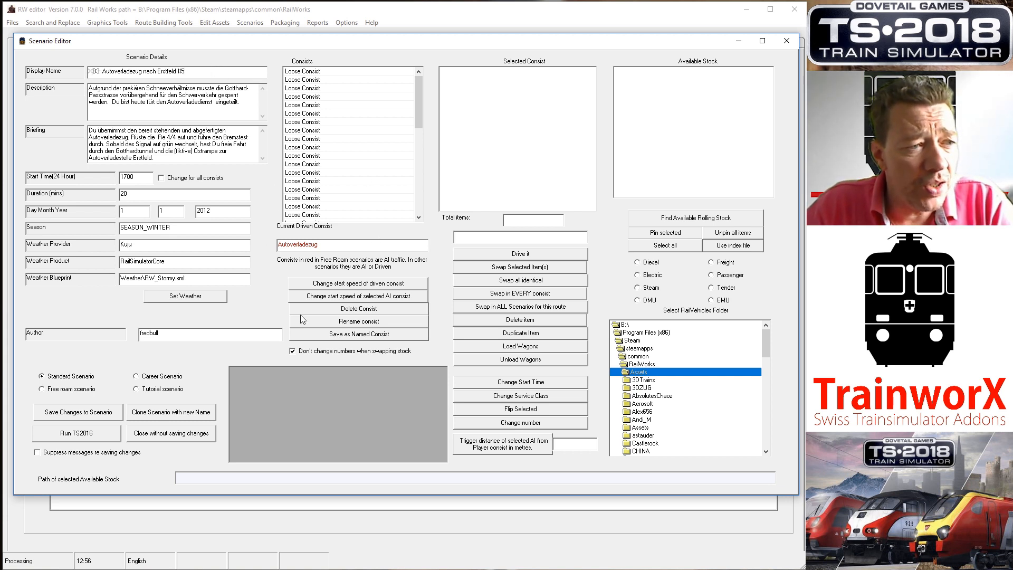
mouse_move(181, 420)
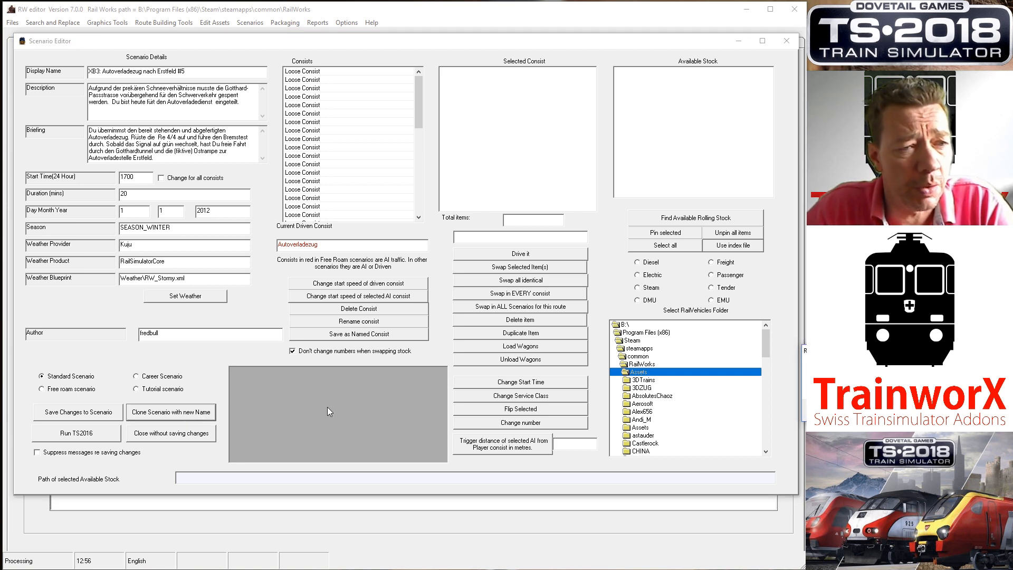
Step: Clone the scenario as 'XB3: Autoverladezug nach Erstfeld #5', accepting both confirmation messages
left_click(170, 411)
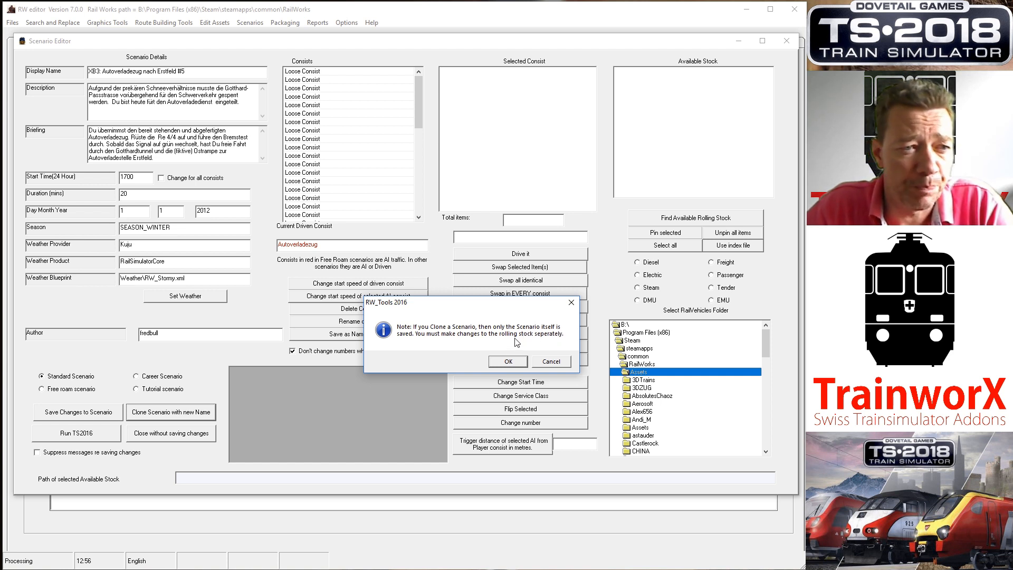
left_click(508, 361)
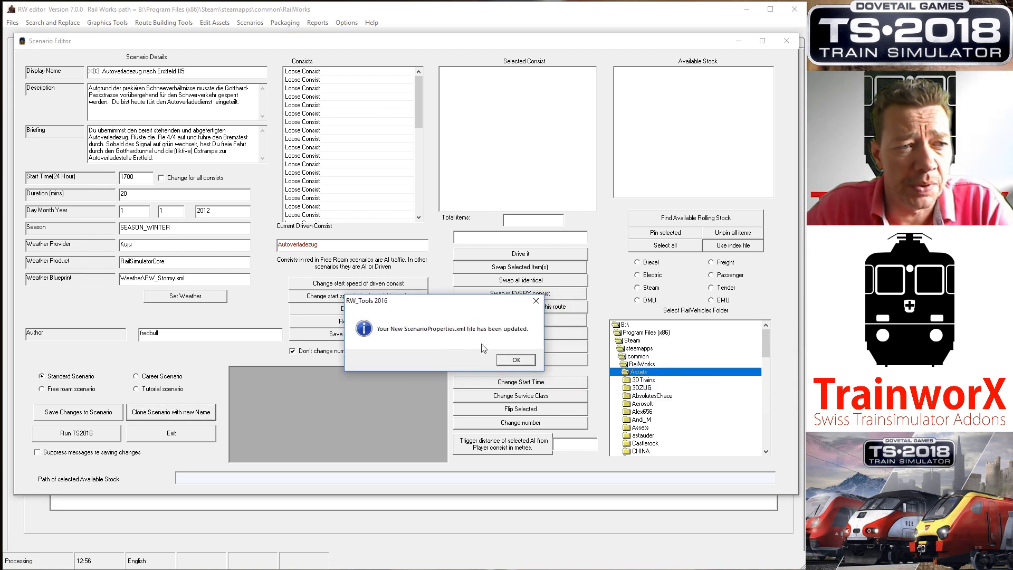
left_click(515, 360)
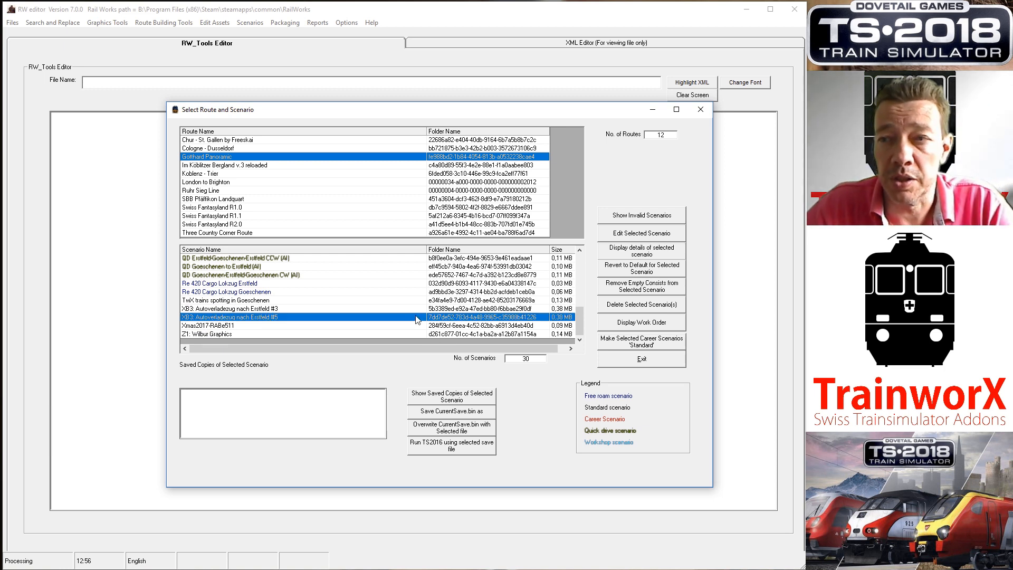
mouse_move(374, 322)
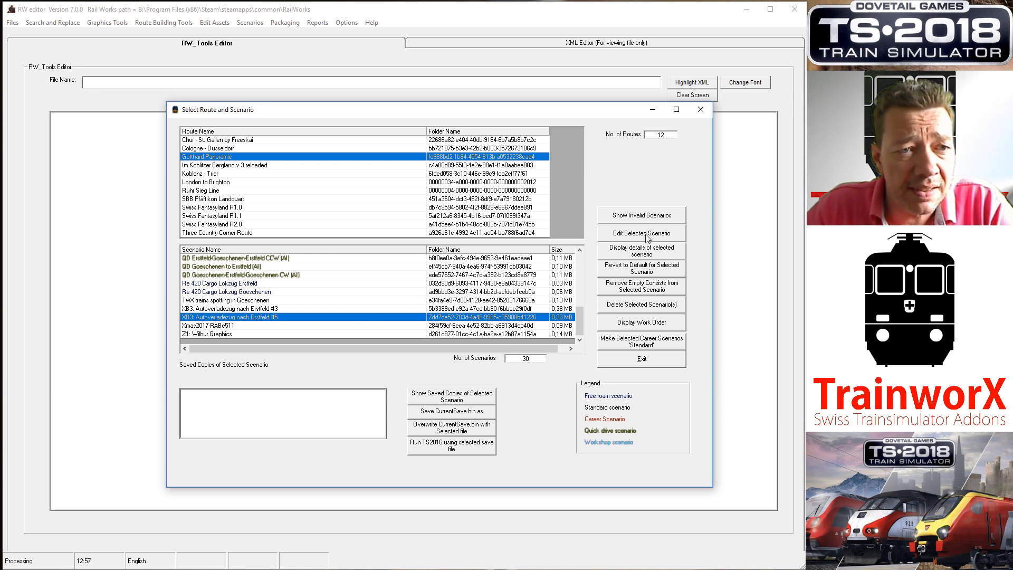
Step: Load the cloned 'XB3: Autoverladezug nach Erstfeld #5' into the Scenario Editor
left_click(640, 233)
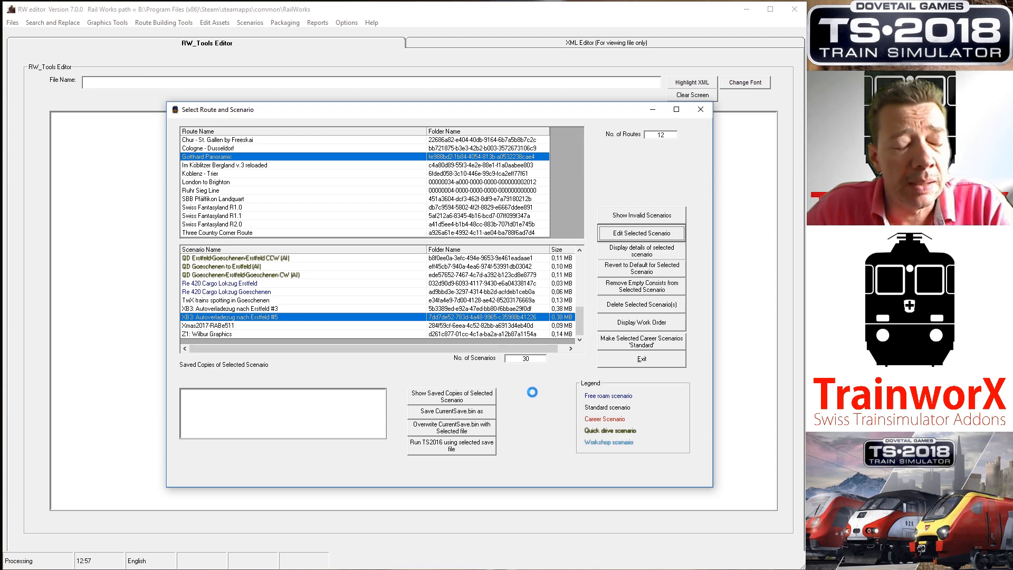
left_click(640, 233)
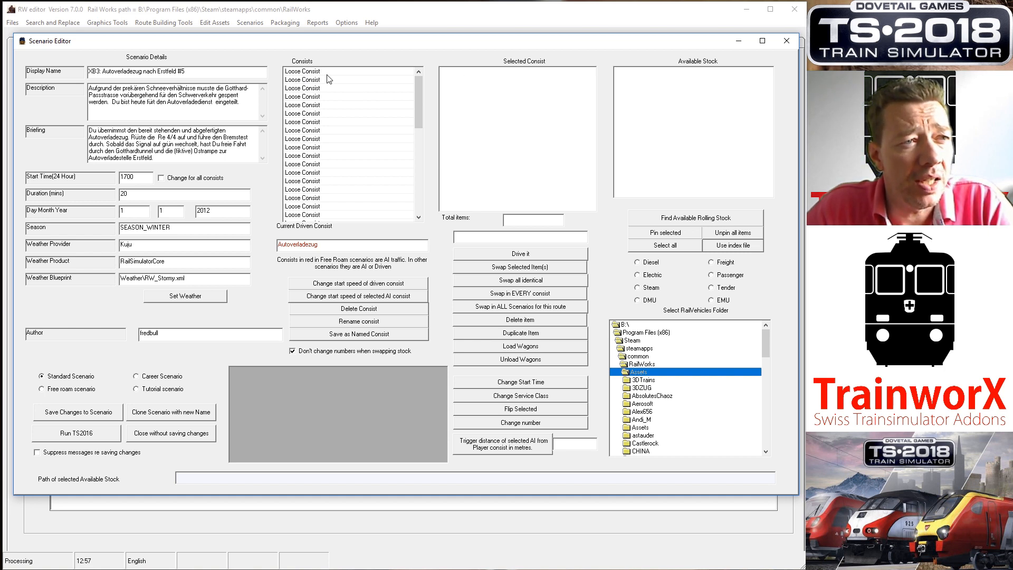
Step: Select the Regio NR sb consist to view its Re44 and EW IV coaches
left_click(316, 71)
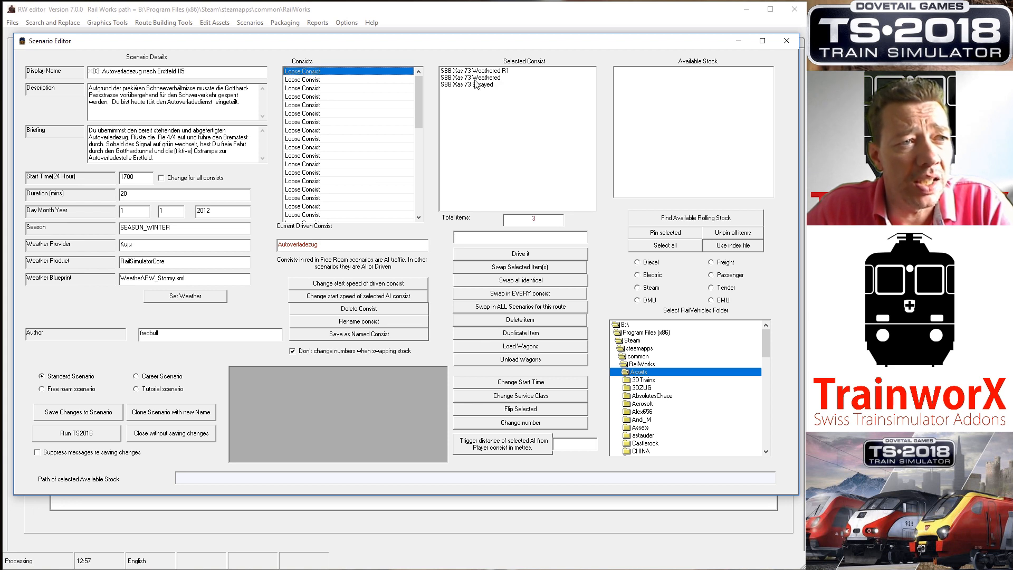
mouse_move(527, 67)
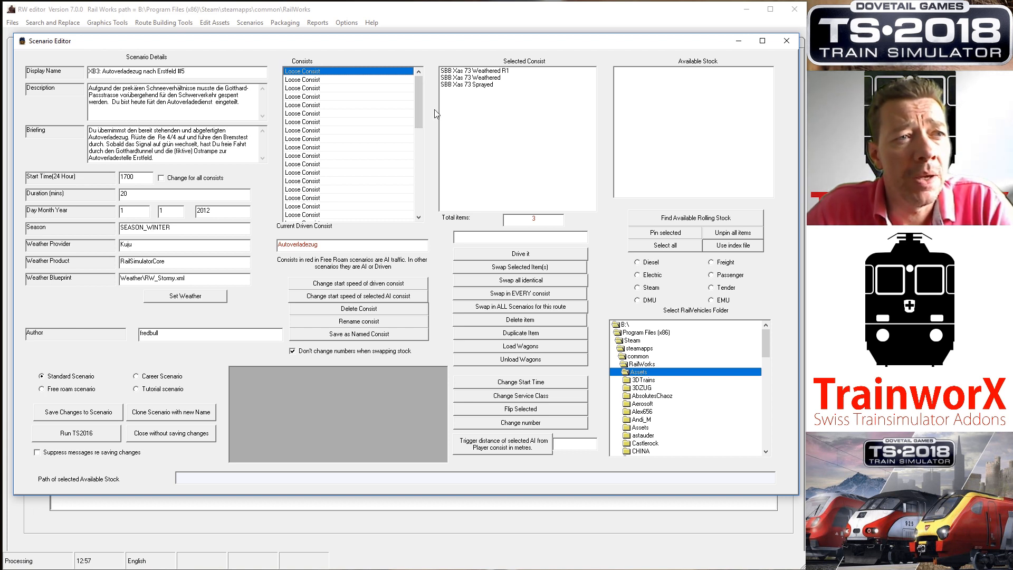
left_click(317, 89)
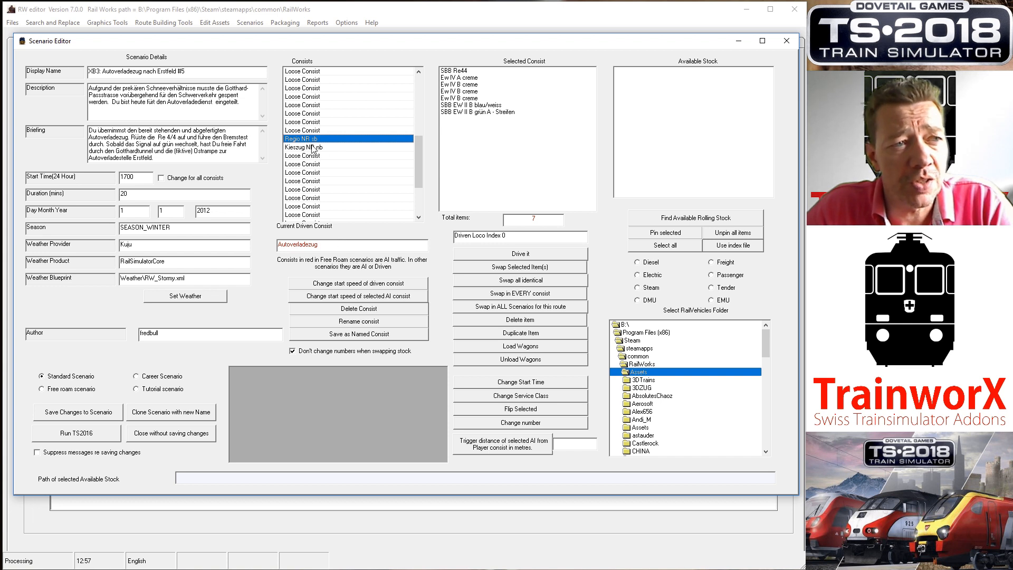
mouse_move(418, 175)
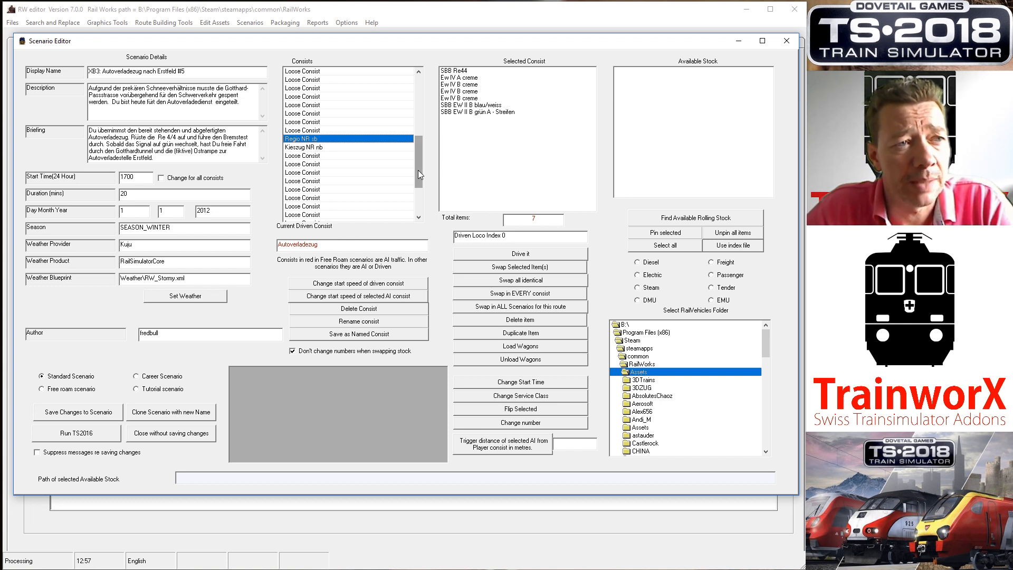
scroll("down", 3)
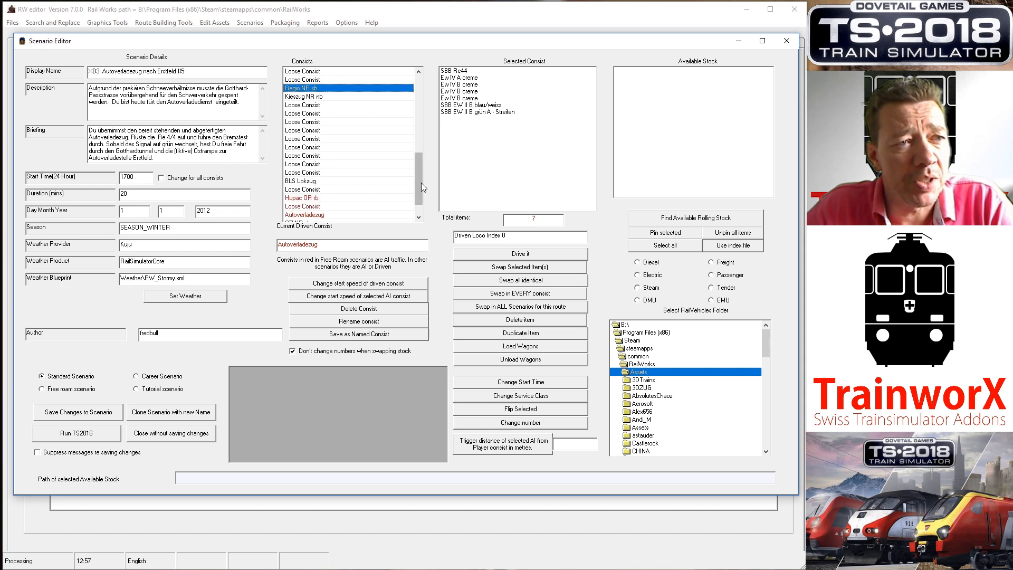
scroll("down", 3)
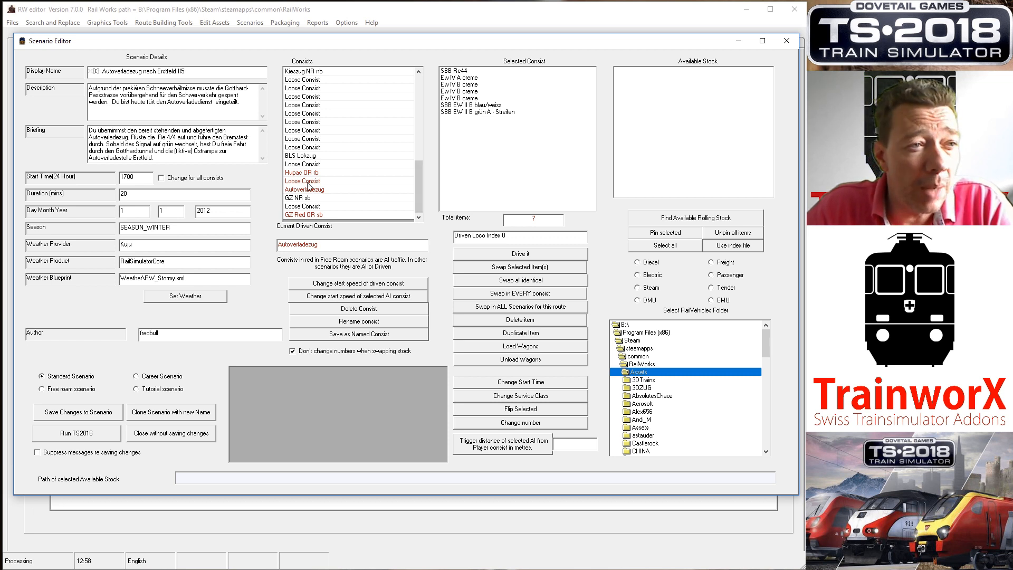
Step: Select Hupac OR ib and view the RE485_BLS_Cargo_Dirty locomotive's properties
left_click(302, 172)
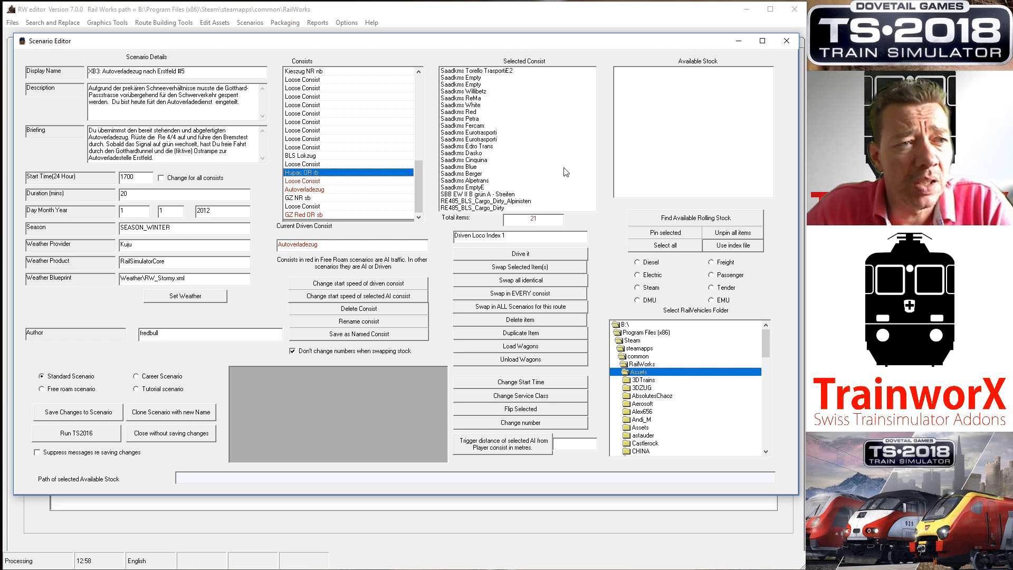
mouse_move(430, 181)
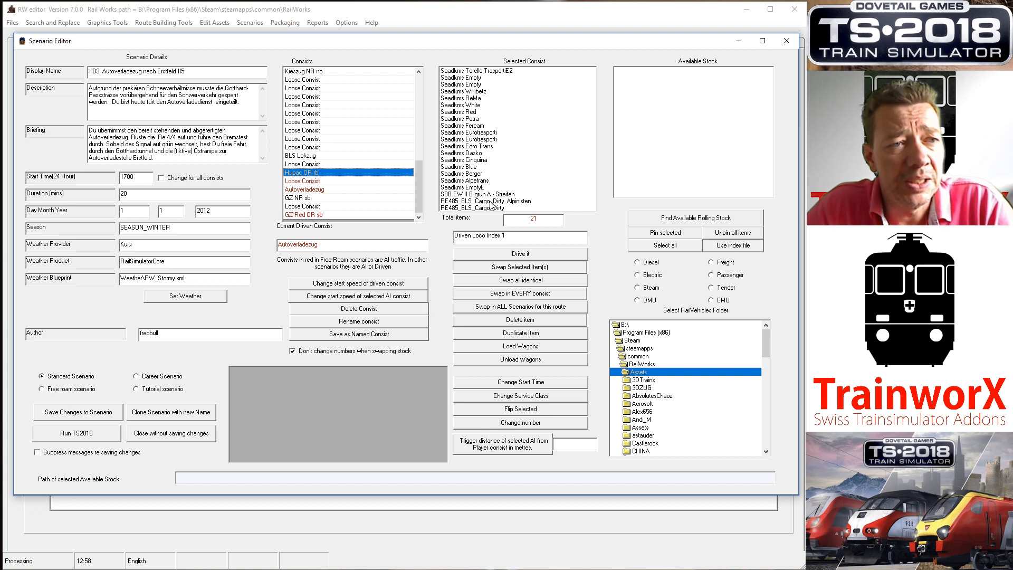
mouse_move(562, 192)
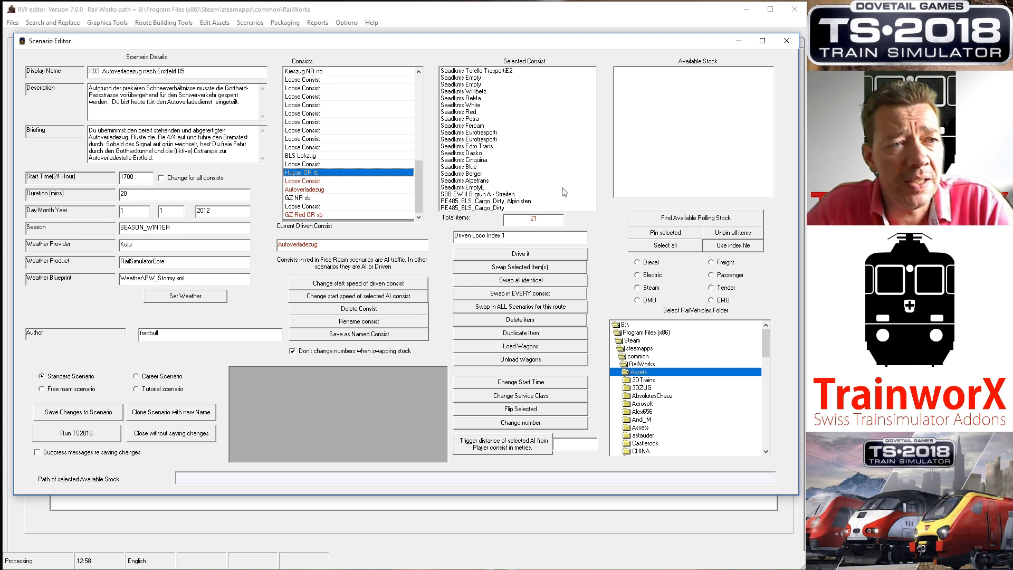
mouse_move(562, 190)
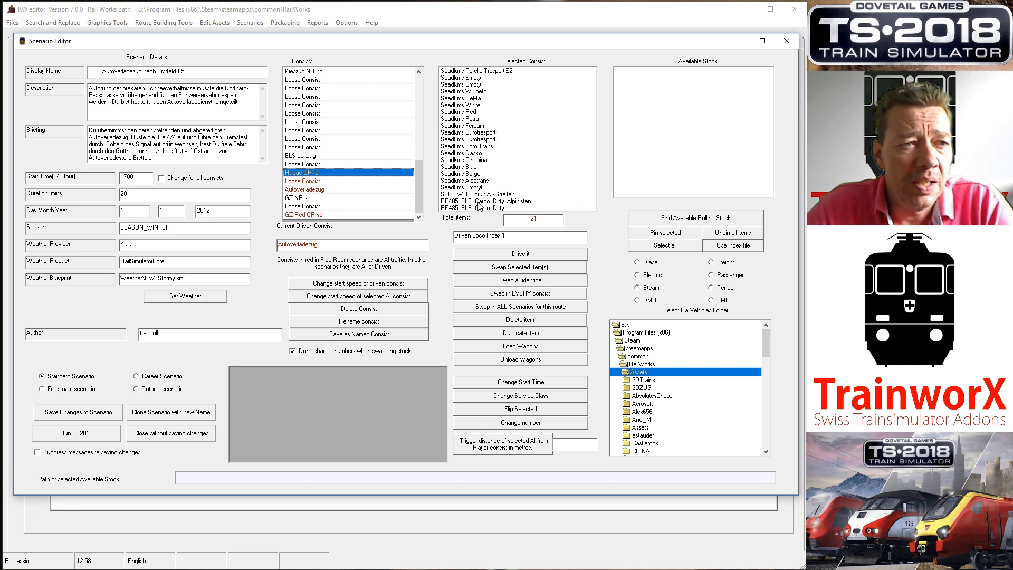
left_click(485, 208)
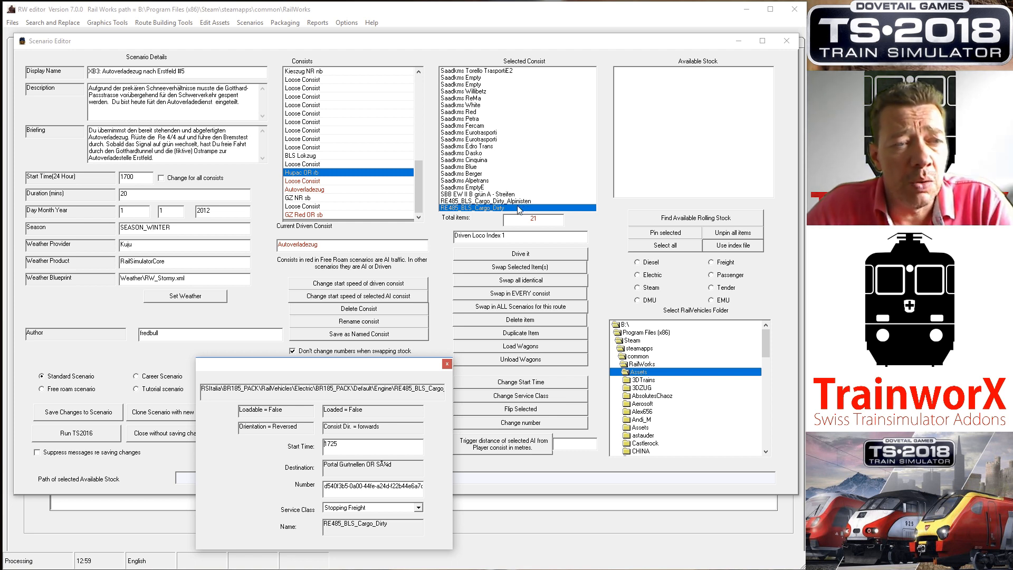
mouse_move(703, 201)
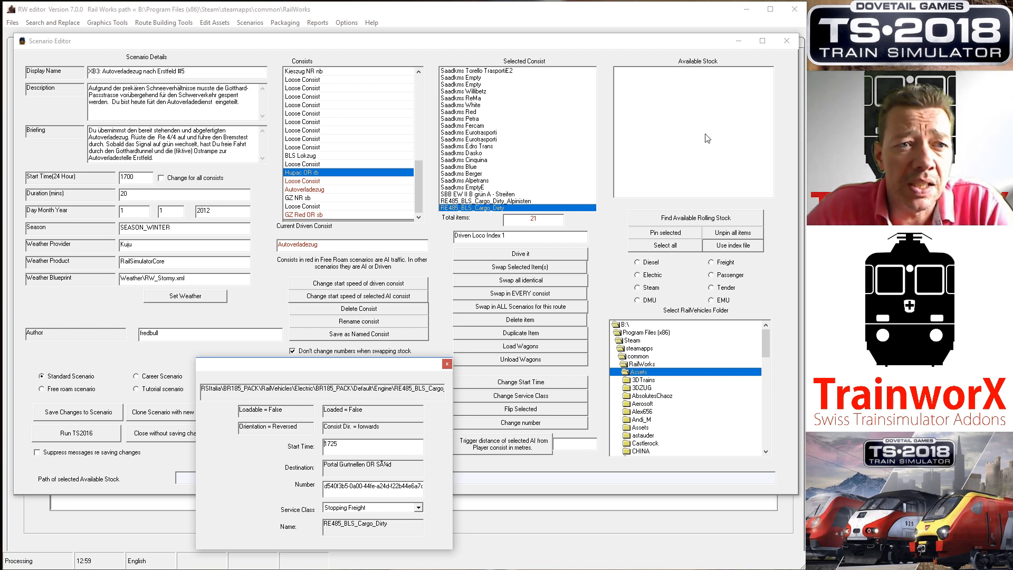
mouse_move(640, 380)
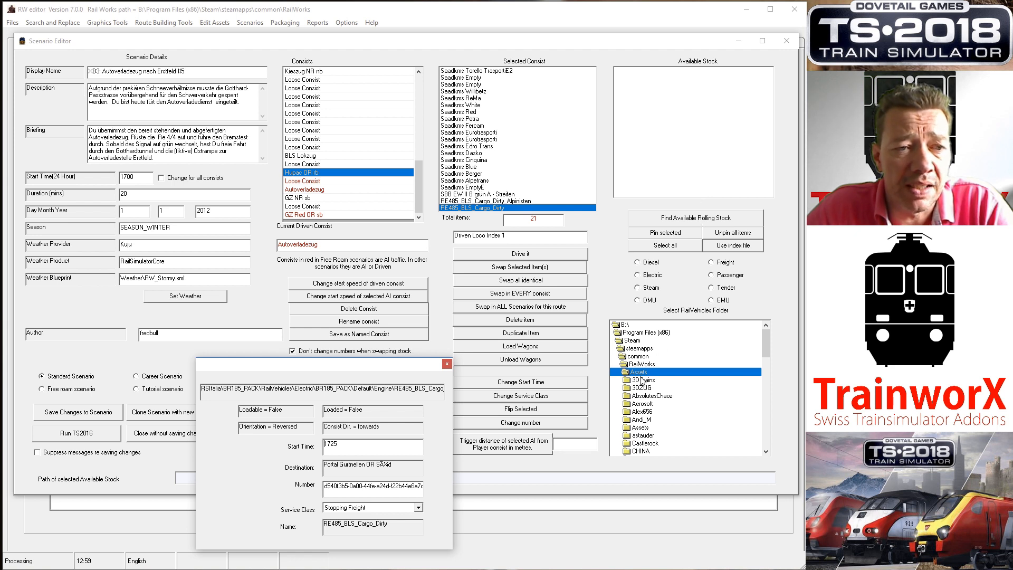
mouse_move(649, 378)
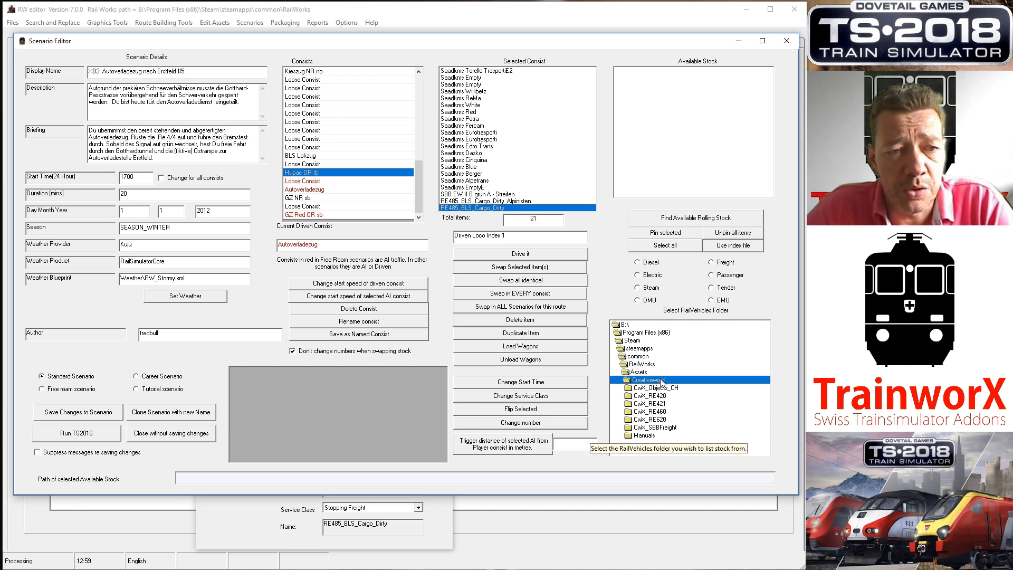
mouse_move(669, 418)
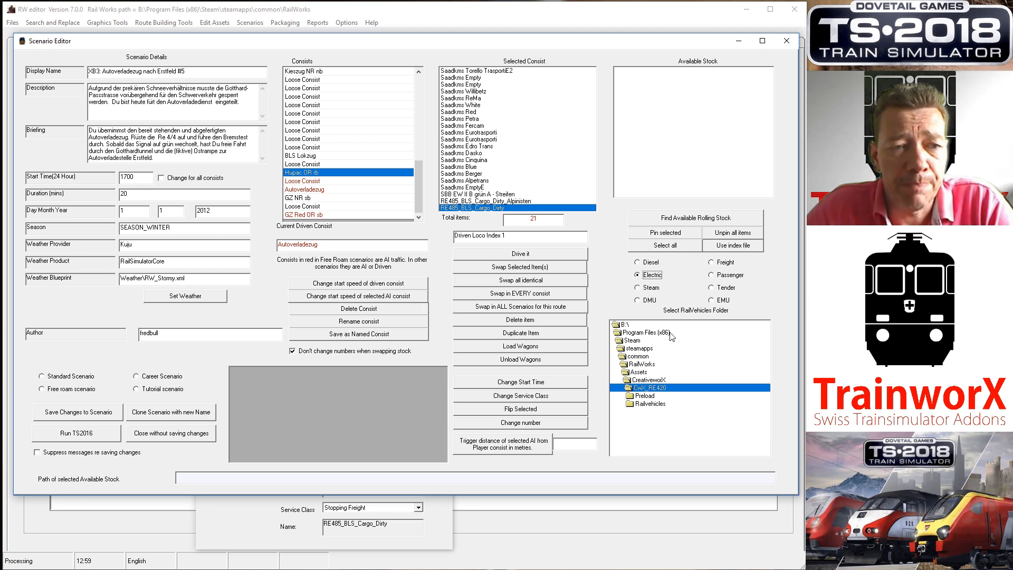
mouse_move(681, 299)
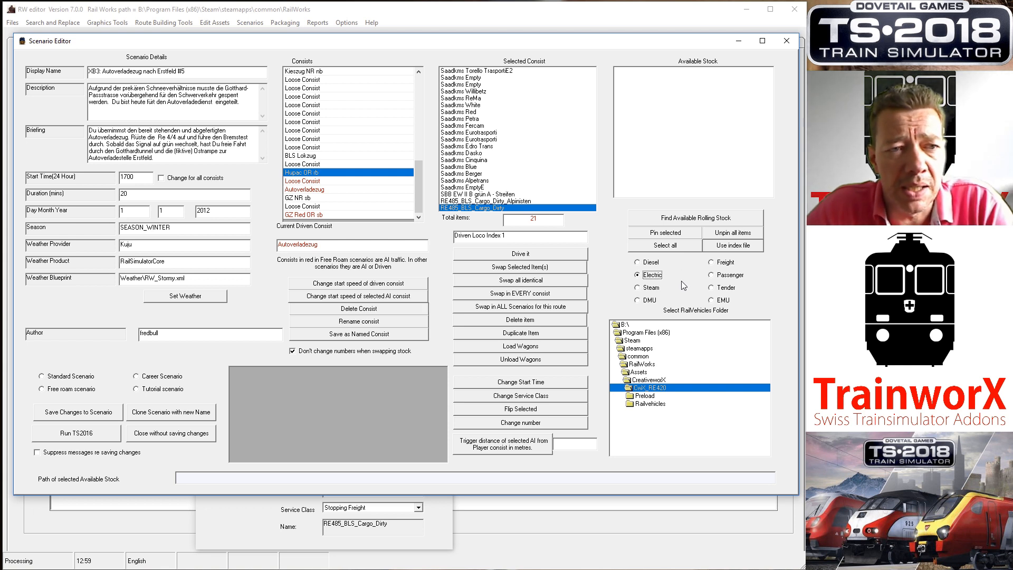
mouse_move(671, 381)
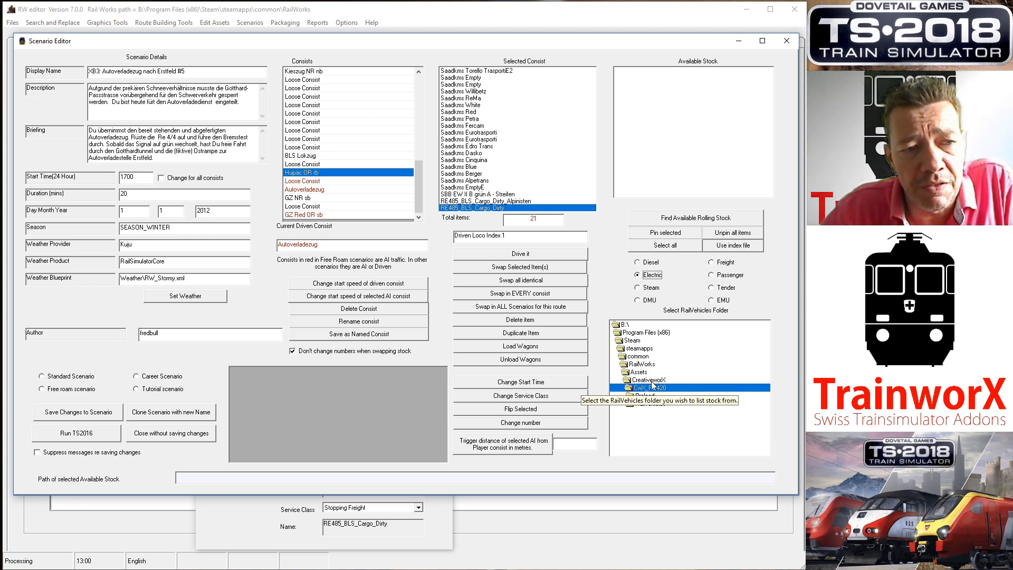
Step: Pick CreativeworX CwK_RE420 as the electric rolling stock source folder
left_click(648, 380)
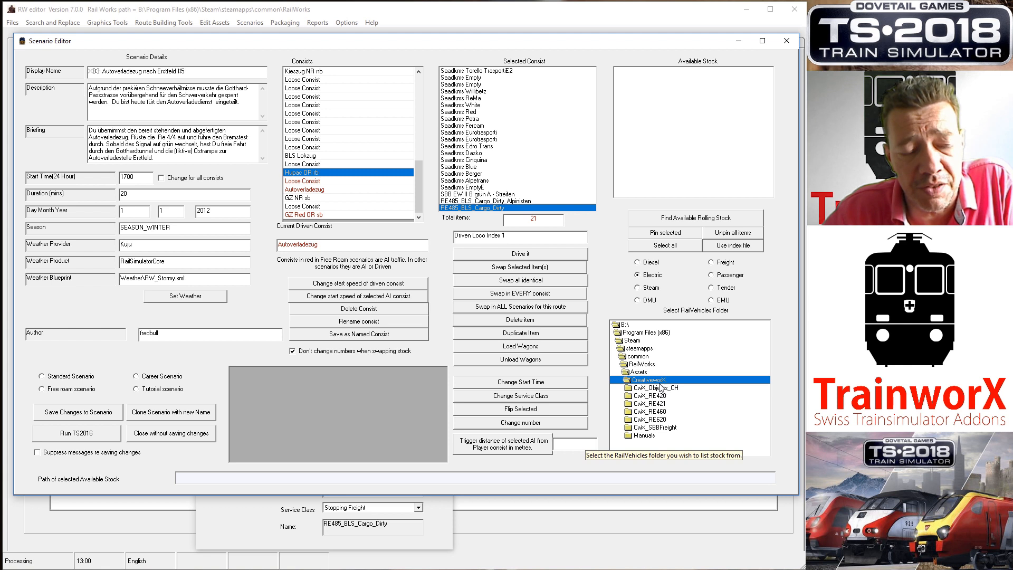
left_click(649, 387)
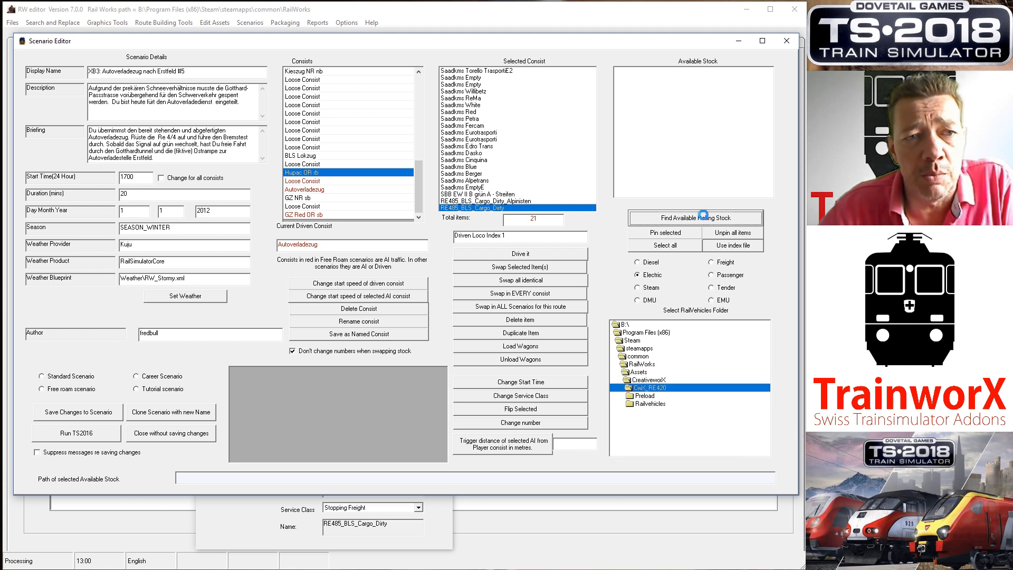
Step: List the CwK_RE420 electric stock and select 'Re 4/4 506 BLS'
left_click(696, 218)
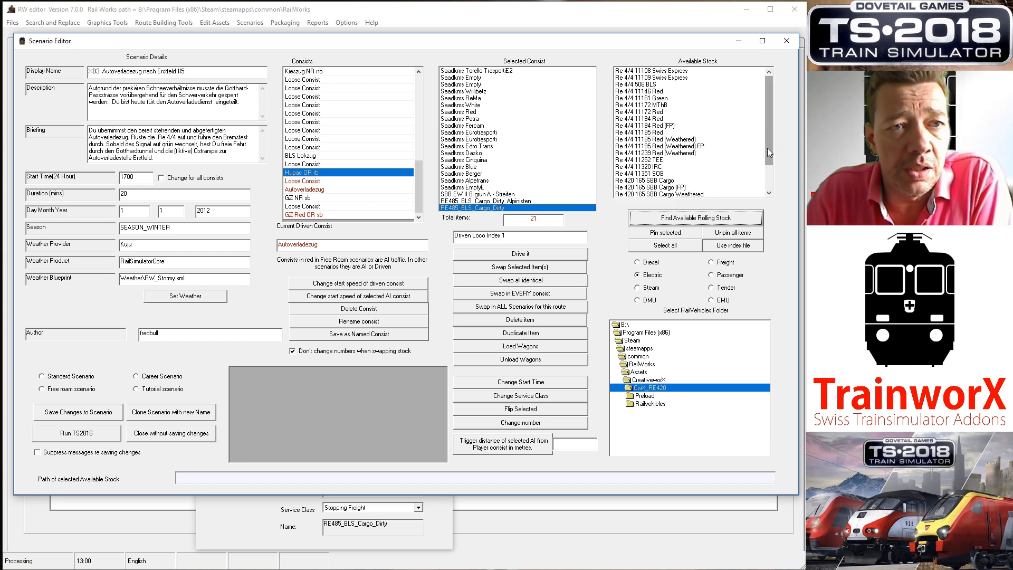
scroll("down", 3)
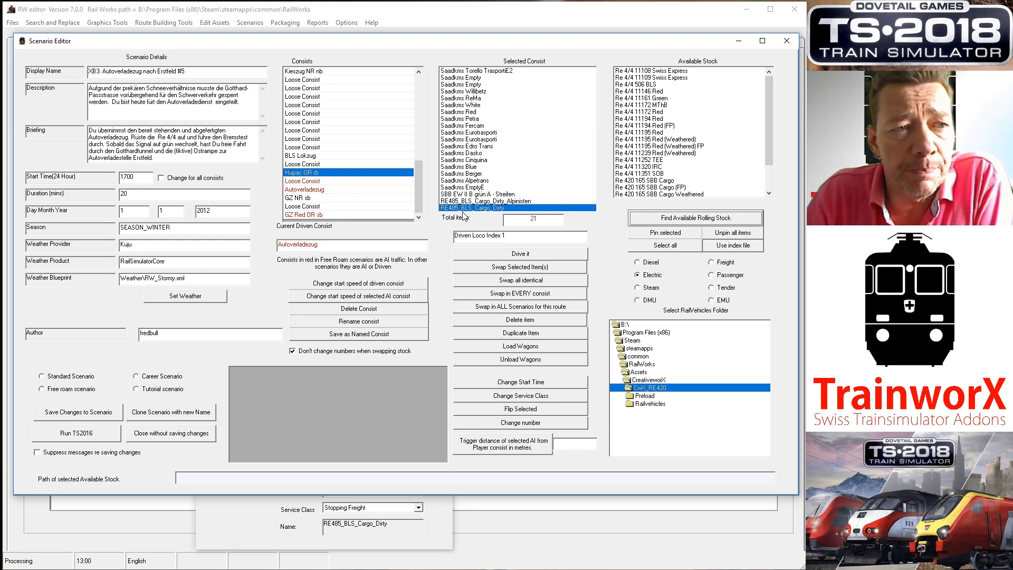
mouse_move(687, 83)
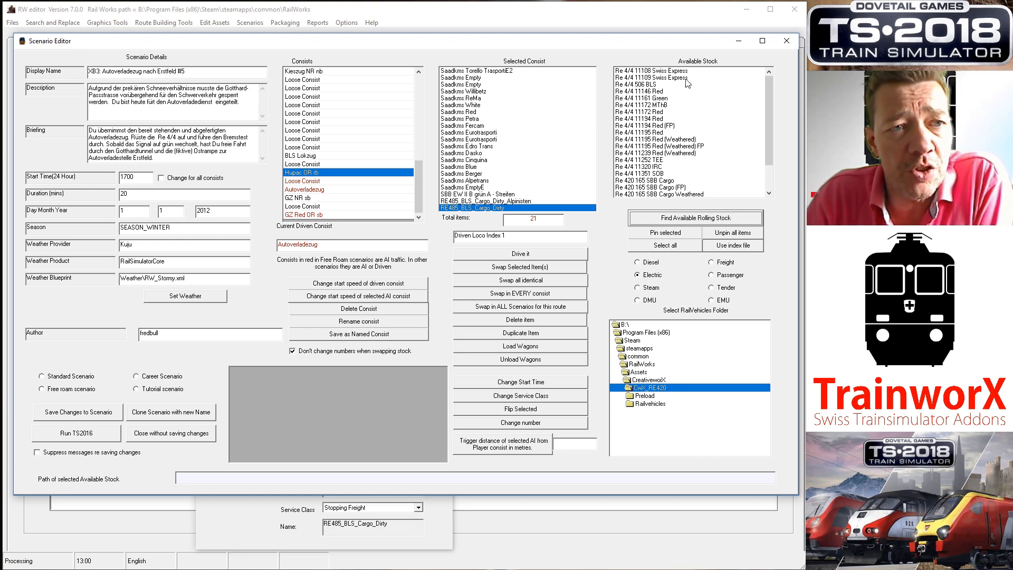
left_click(659, 84)
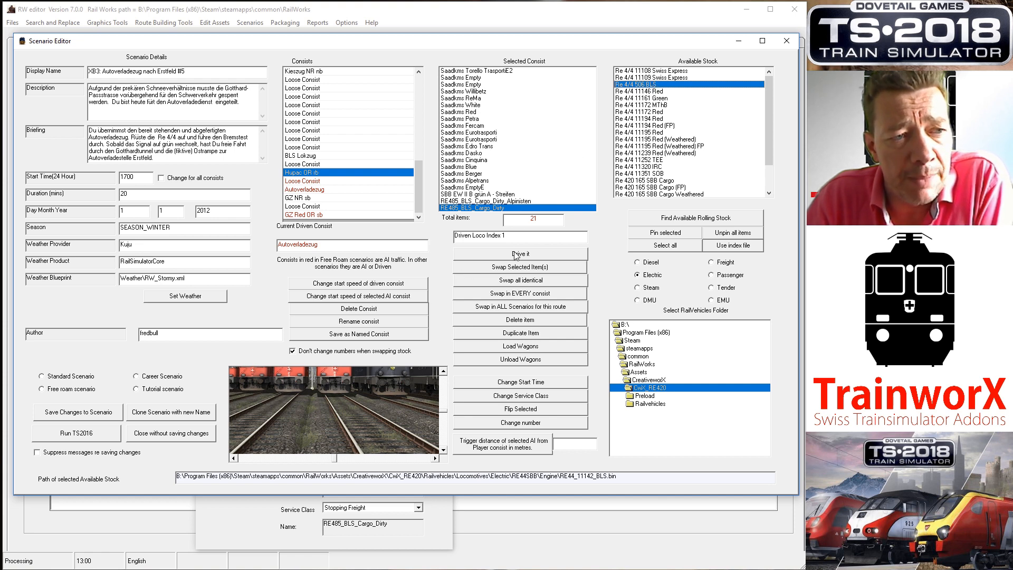
mouse_move(533, 273)
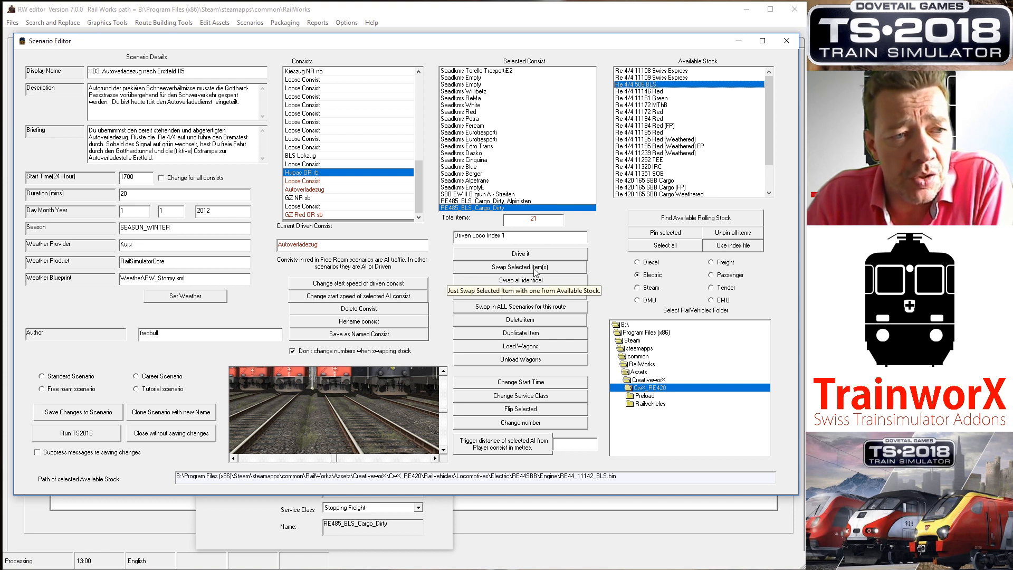
mouse_move(557, 272)
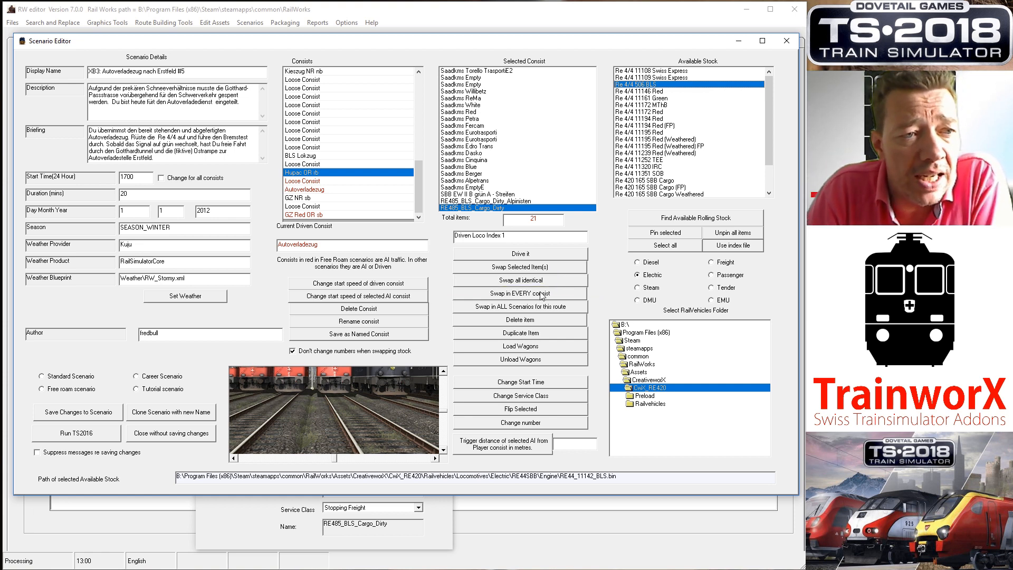
mouse_move(521, 267)
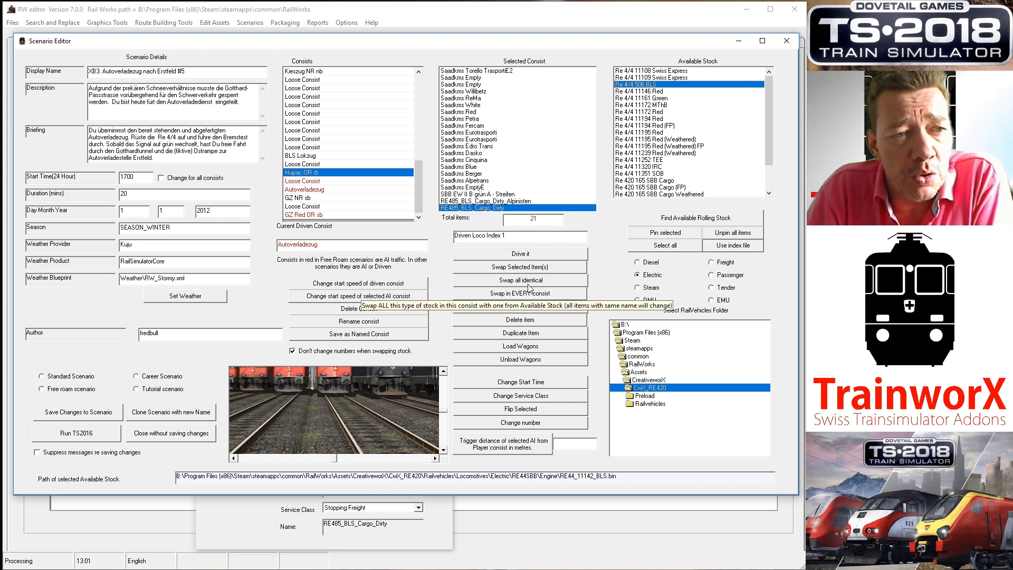
mouse_move(548, 286)
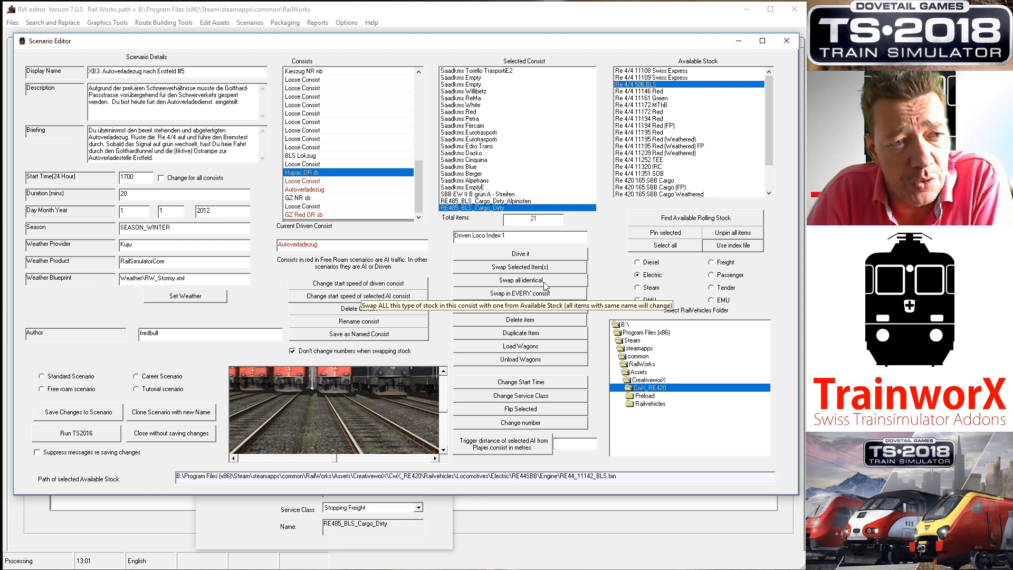
mouse_move(507, 223)
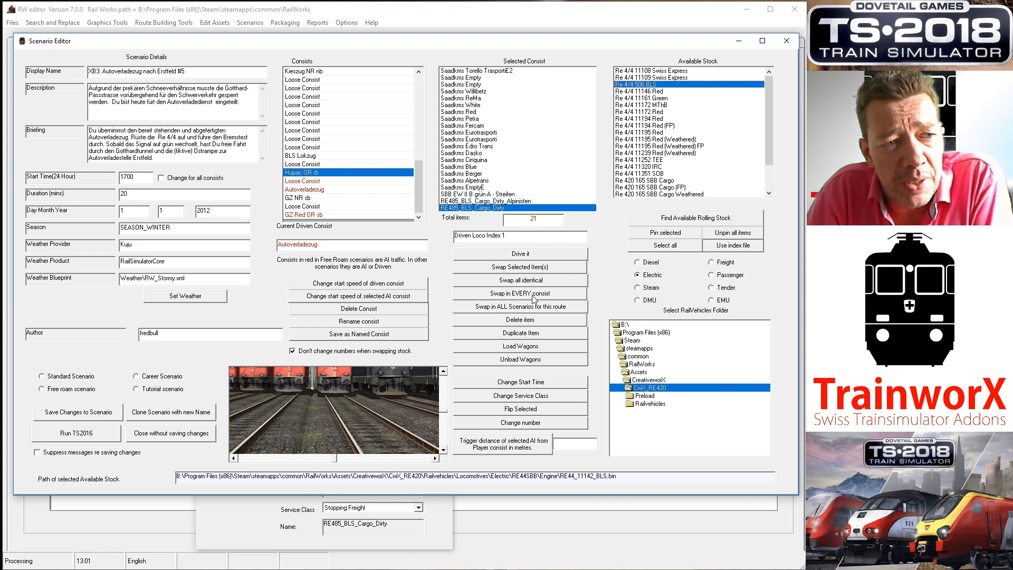
mouse_move(543, 300)
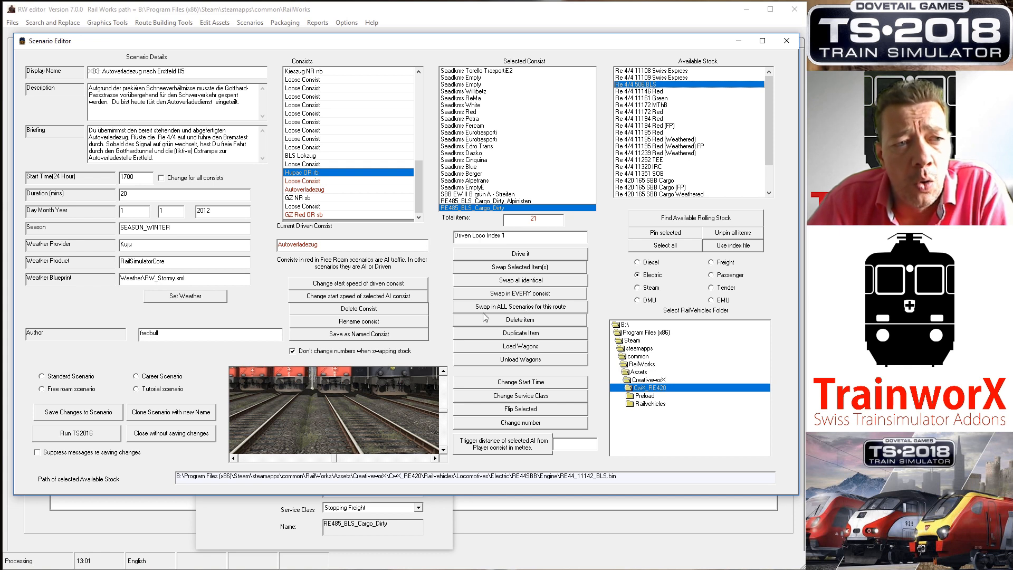
mouse_move(535, 311)
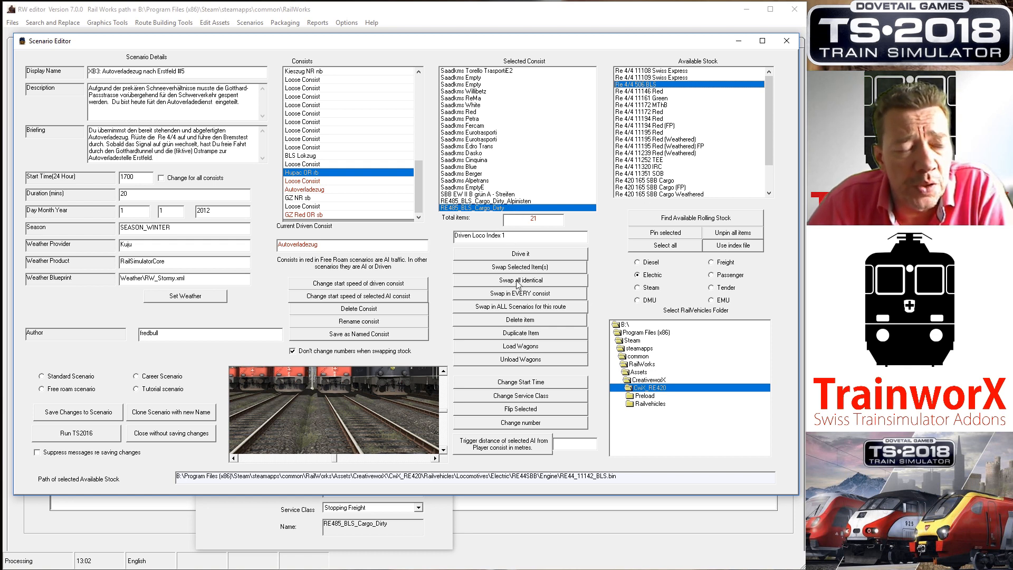
mouse_move(521, 267)
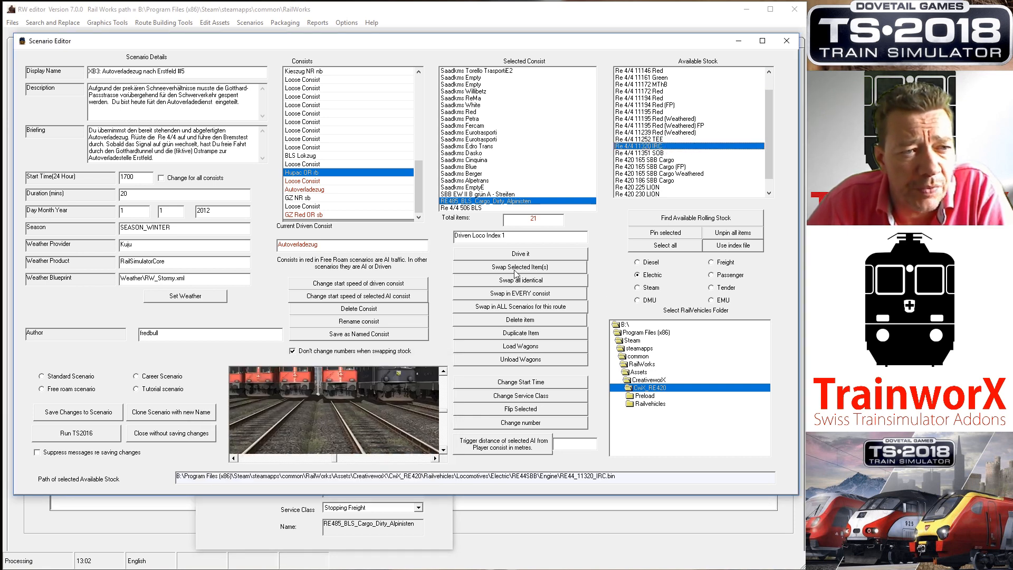
mouse_move(537, 294)
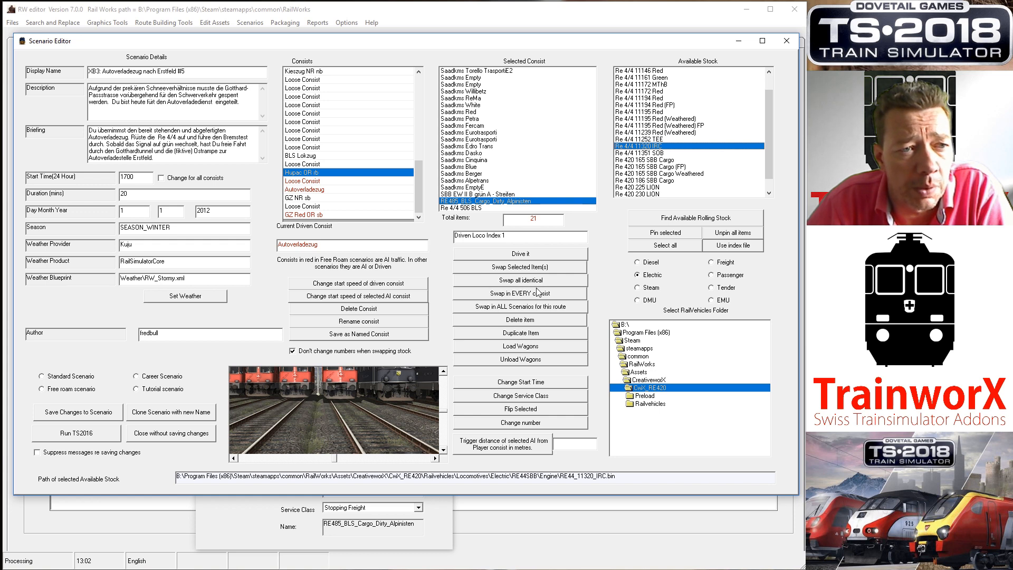
mouse_move(548, 265)
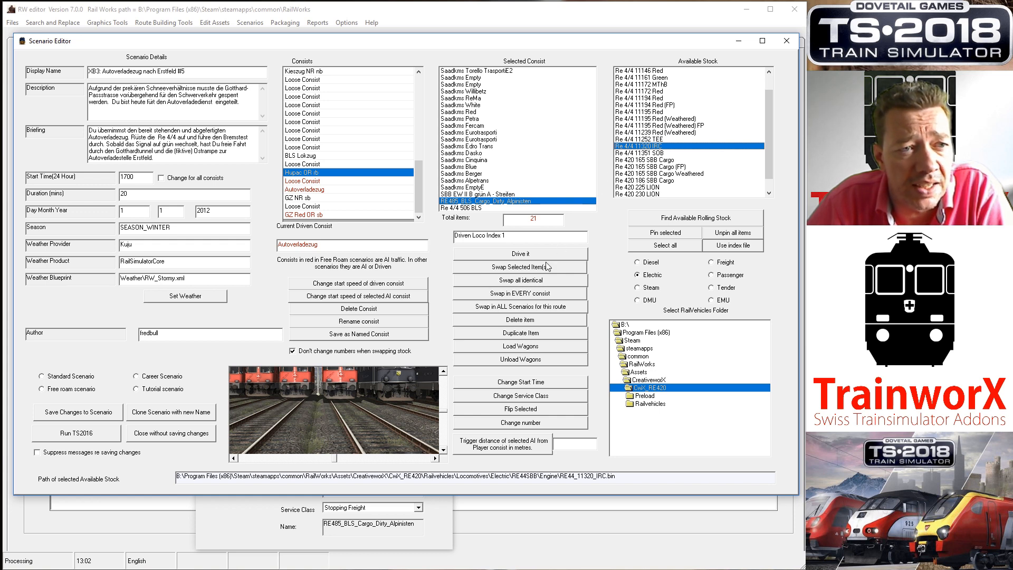
Step: Replace the Alpinisten RE485 with Re 4/4 11320 IRC and clone the scenario
left_click(520, 267)
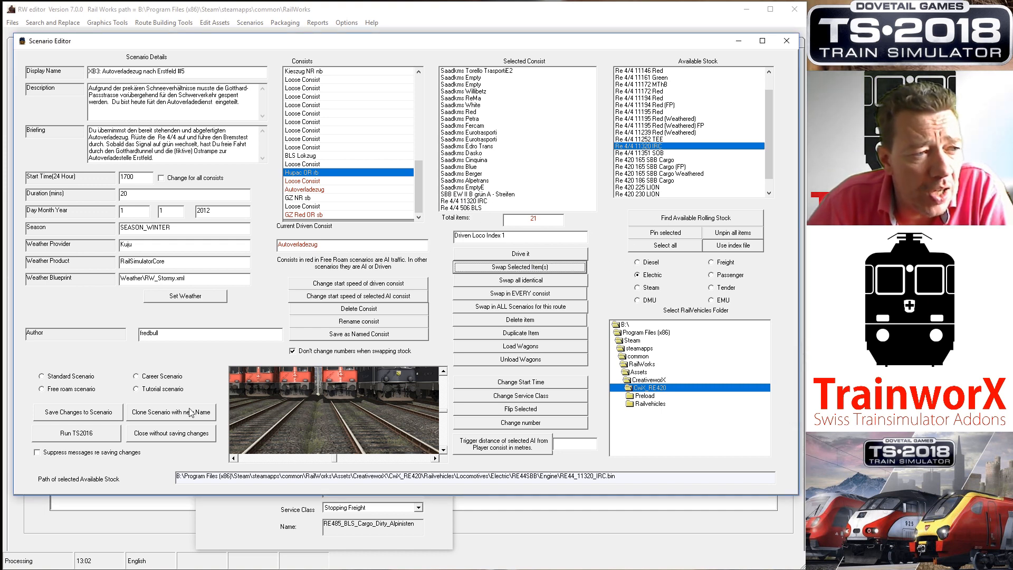
left_click(78, 412)
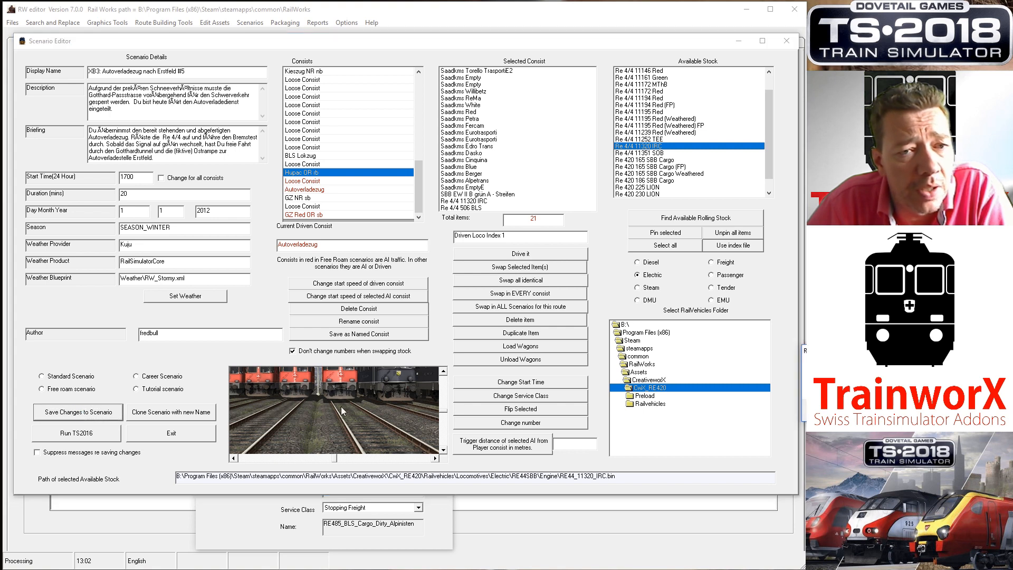
Step: Save the Re 4/4 loco swap into the XB3 scenario files and confirm the update
left_click(77, 412)
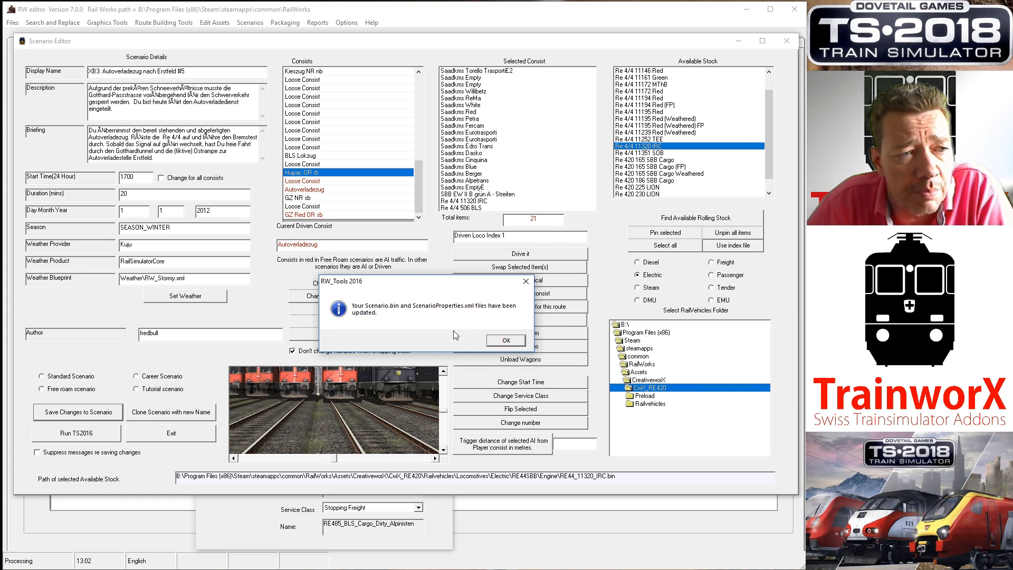
left_click(505, 340)
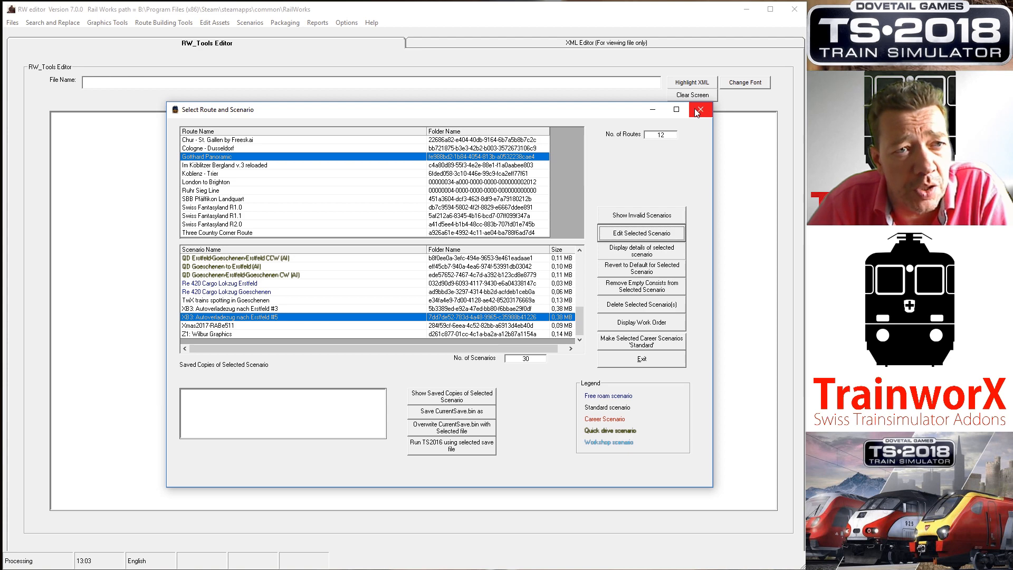
Step: Close RW_Tools and browse TS2018's Standard scenarios to find XB3: Autoverladezug nach Erstfeld #5
left_click(700, 109)
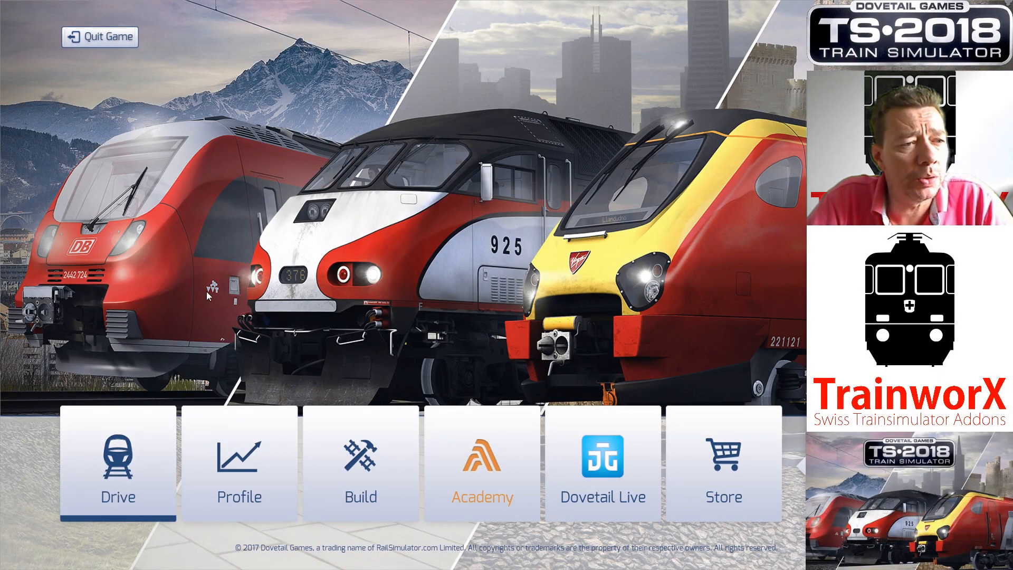
left_click(118, 465)
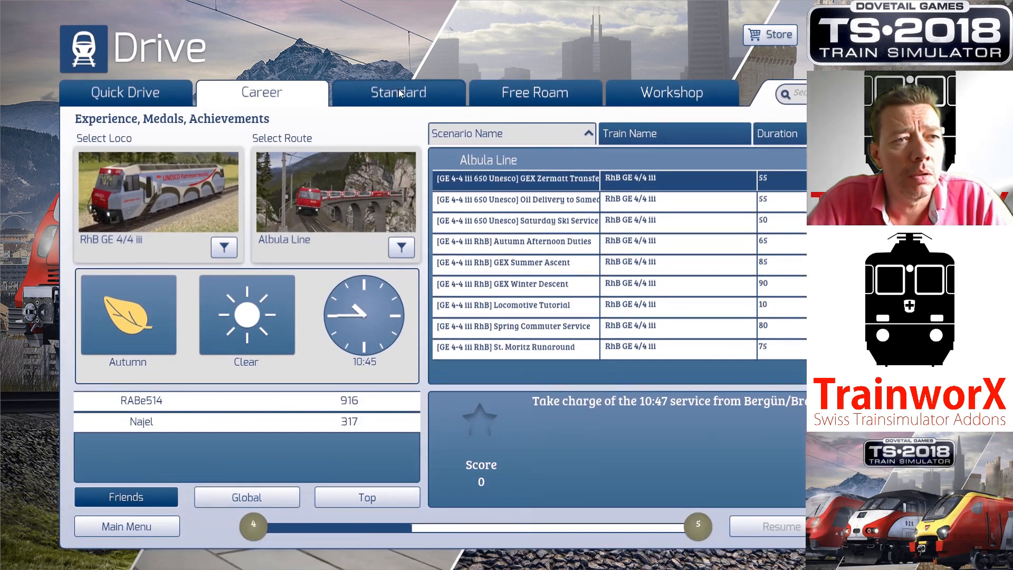
left_click(398, 92)
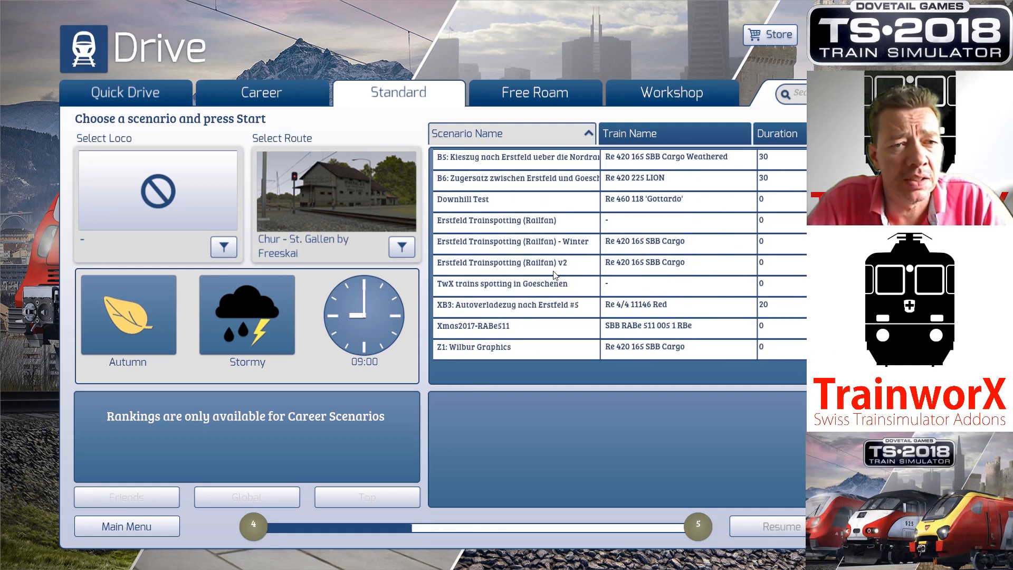
scroll("down", 3)
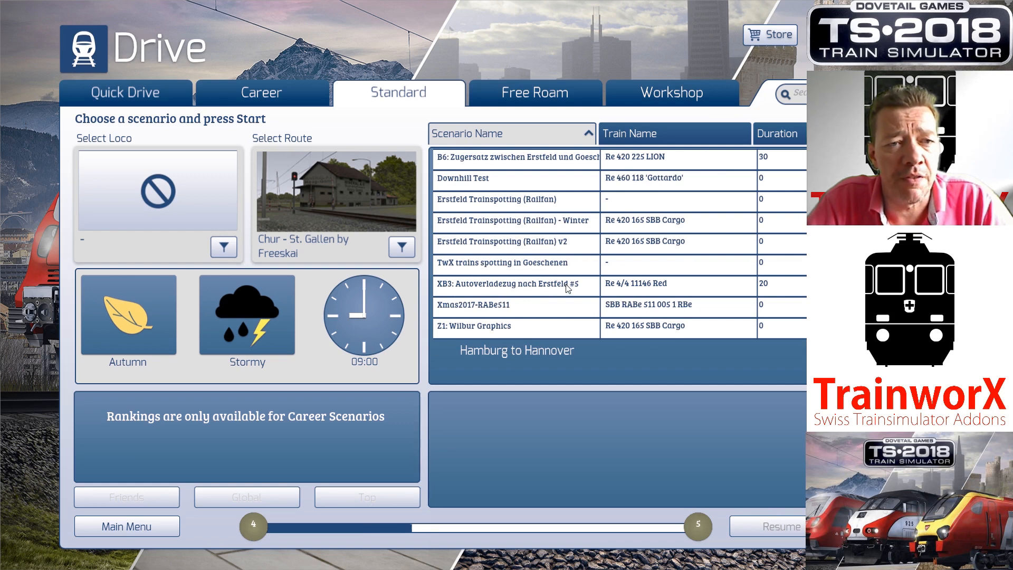
left_click(504, 284)
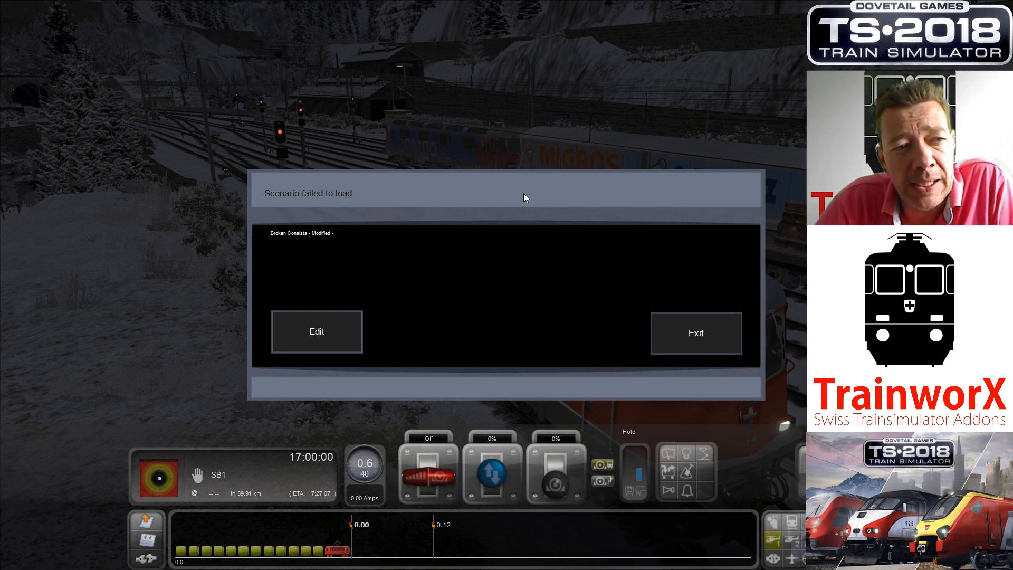
mouse_move(670, 308)
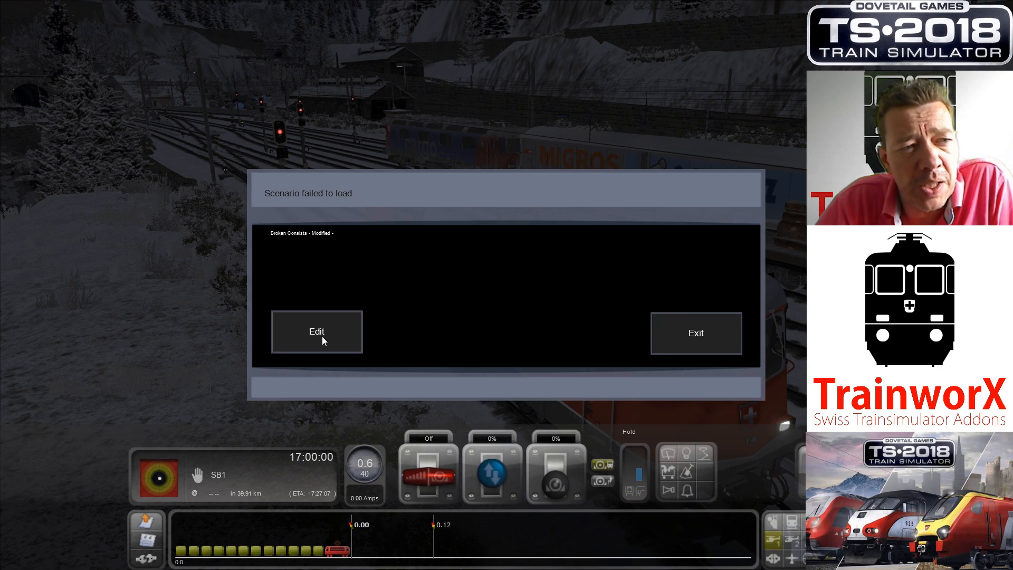
Step: Dismiss the 'Scenario failed to load' notice with Edit to run XB3 in snowy Erstfeld
left_click(316, 331)
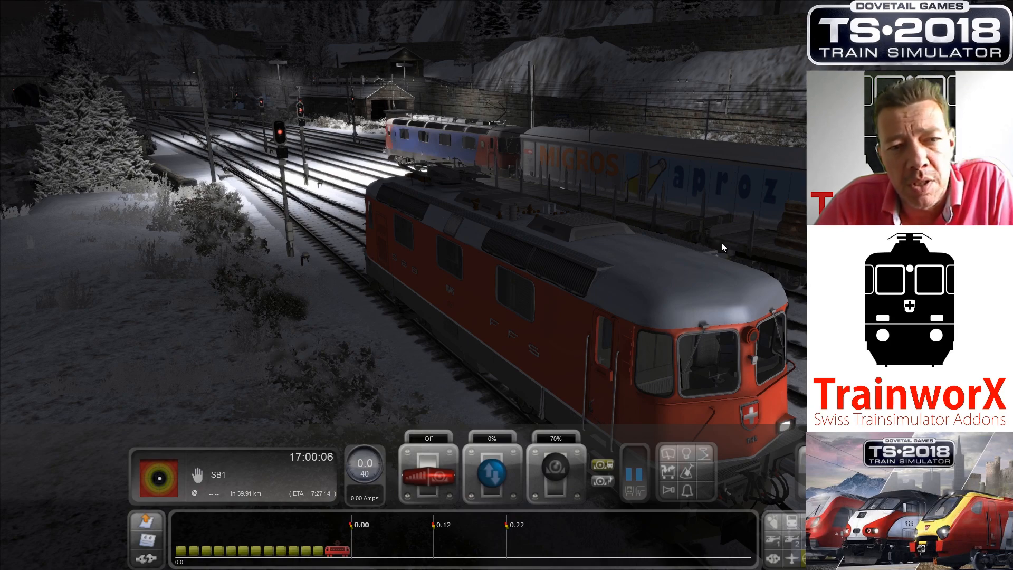
mouse_move(725, 268)
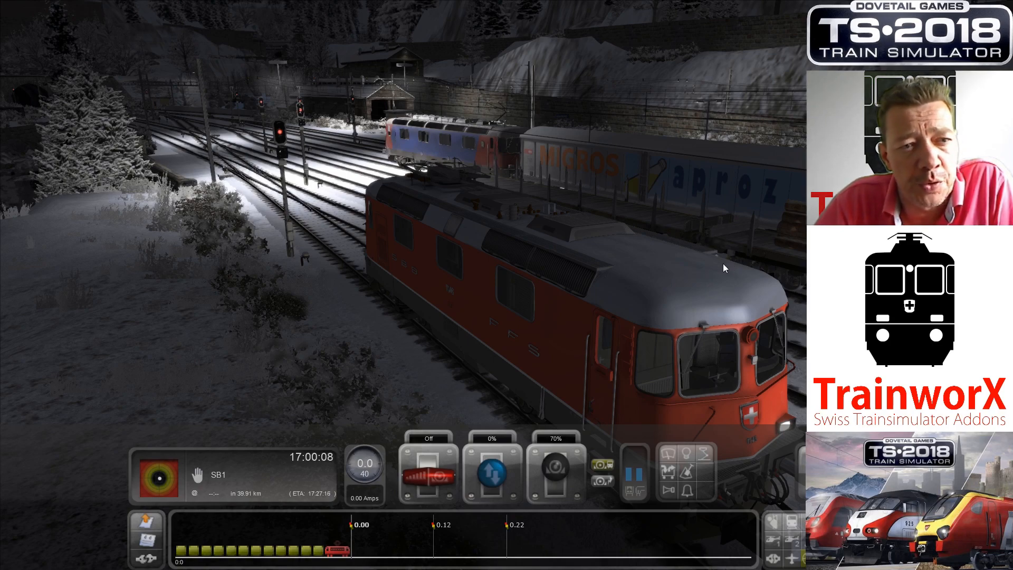